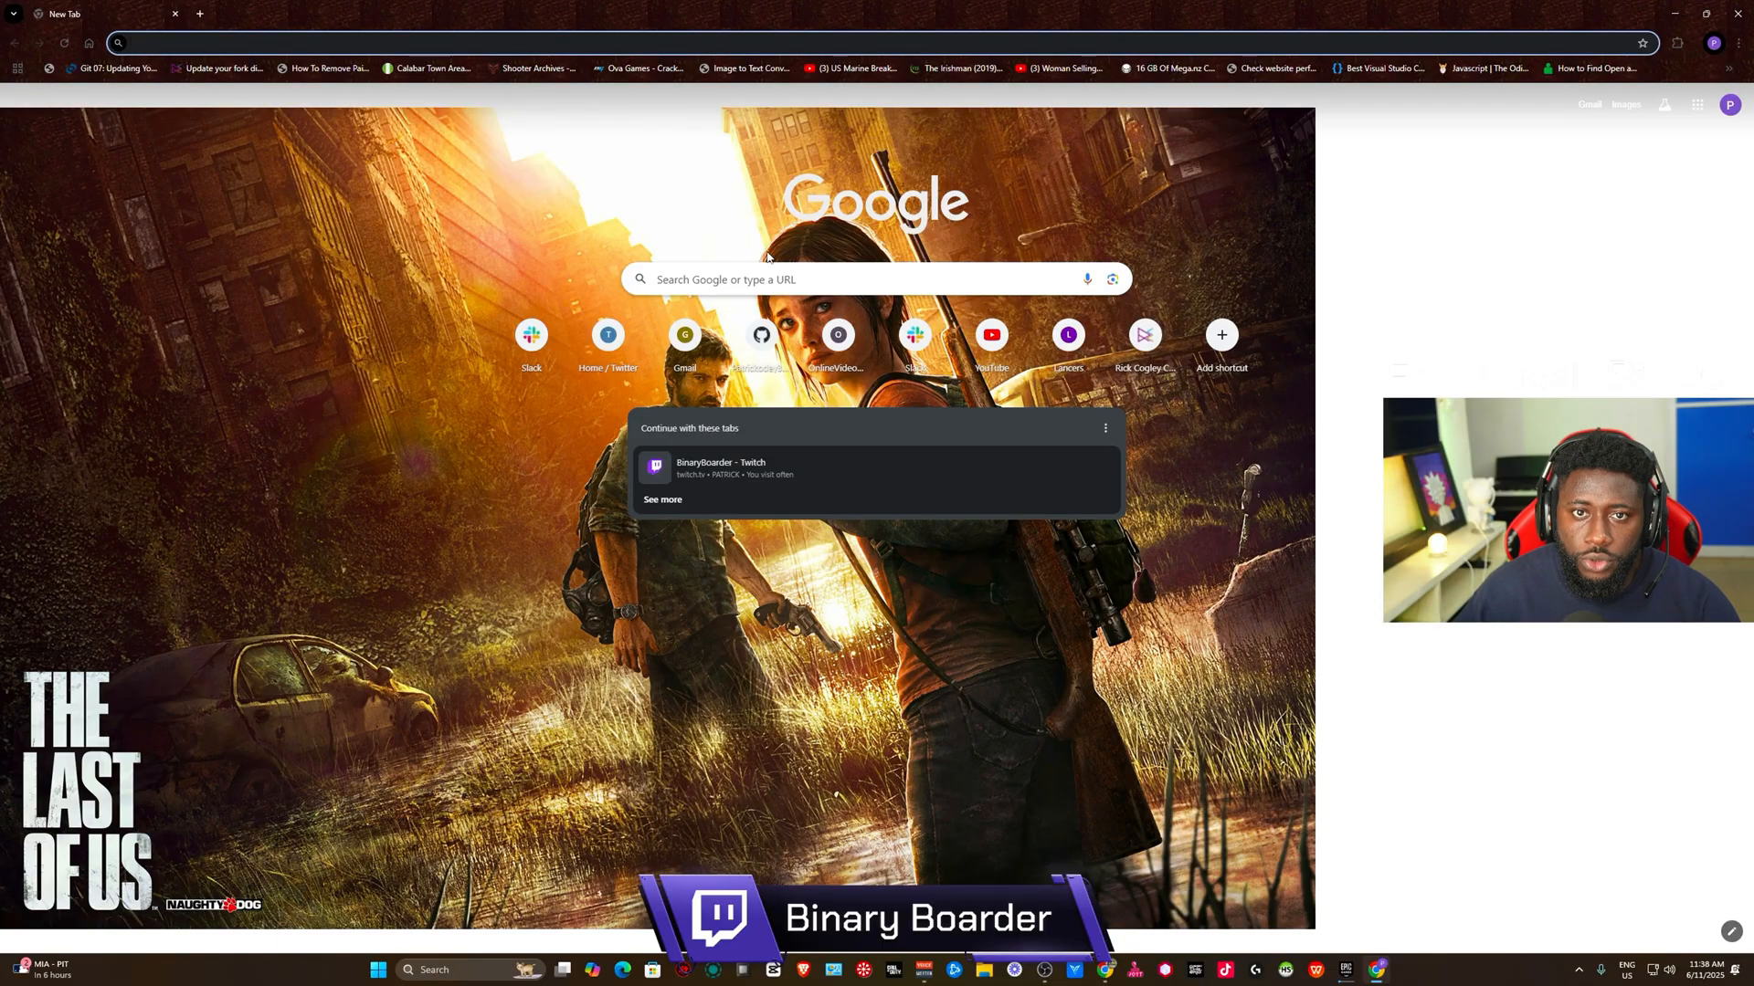
Search Google for 'restream' and open the 'Restream: Create and Multistream Live Video' result.
type("restream")
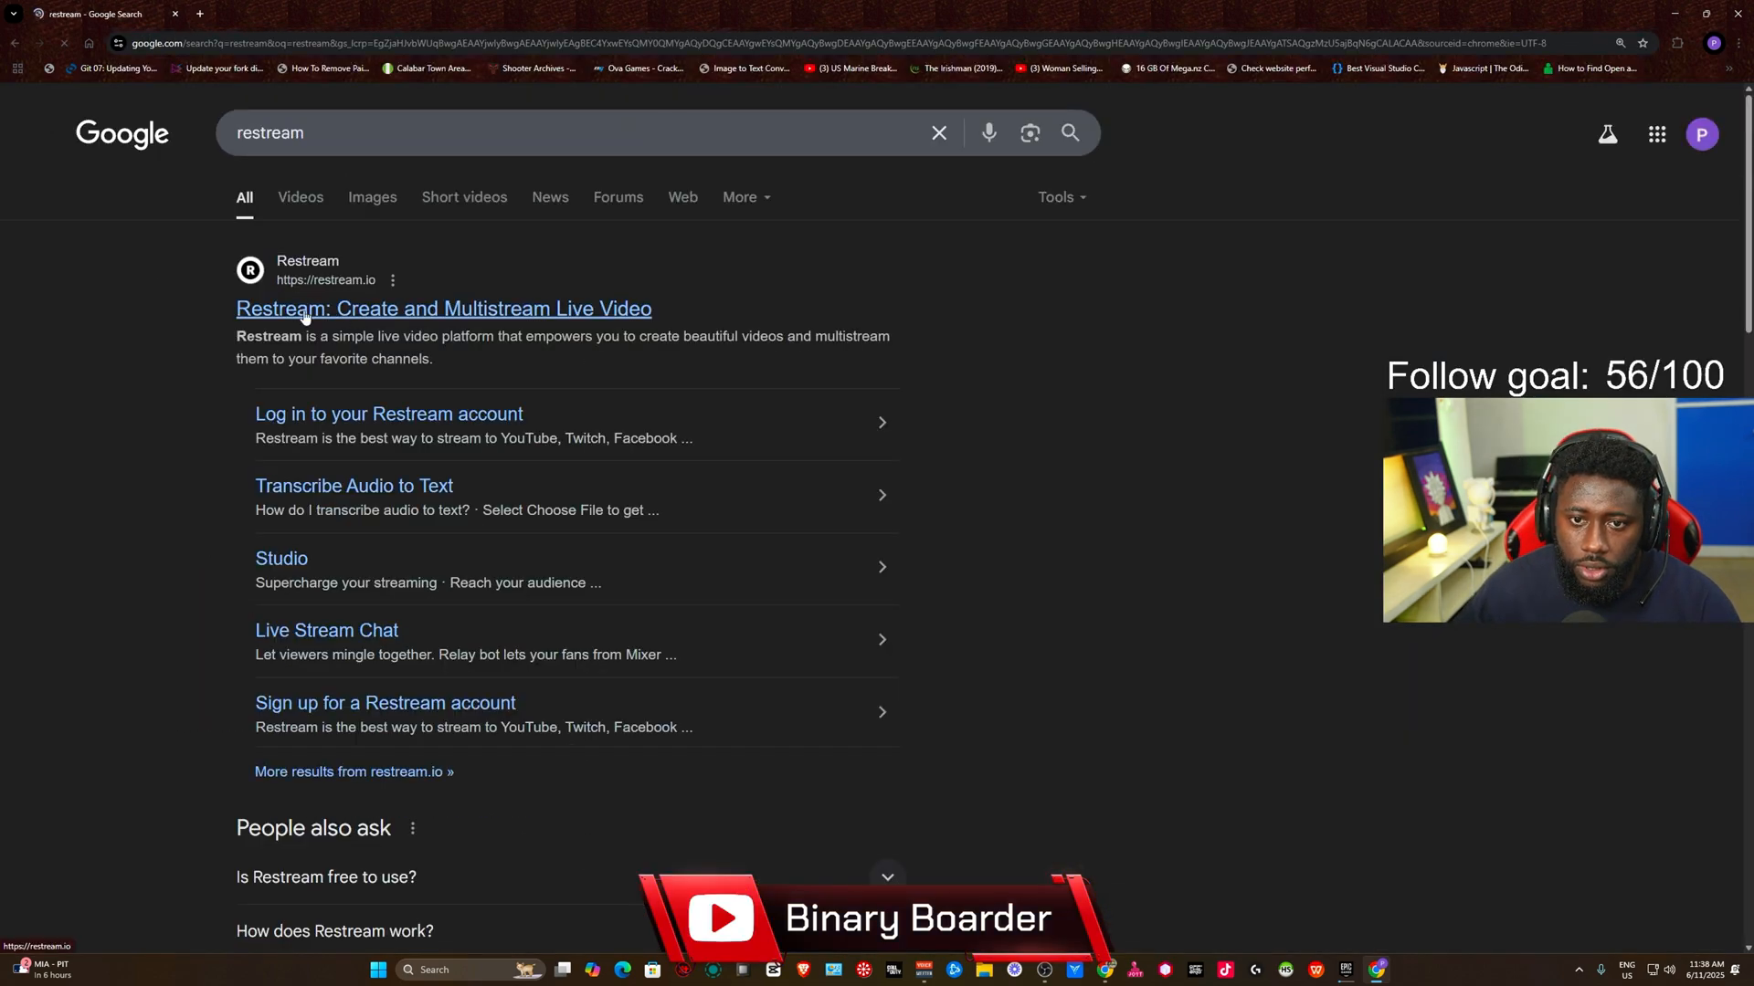
left_click(443, 308)
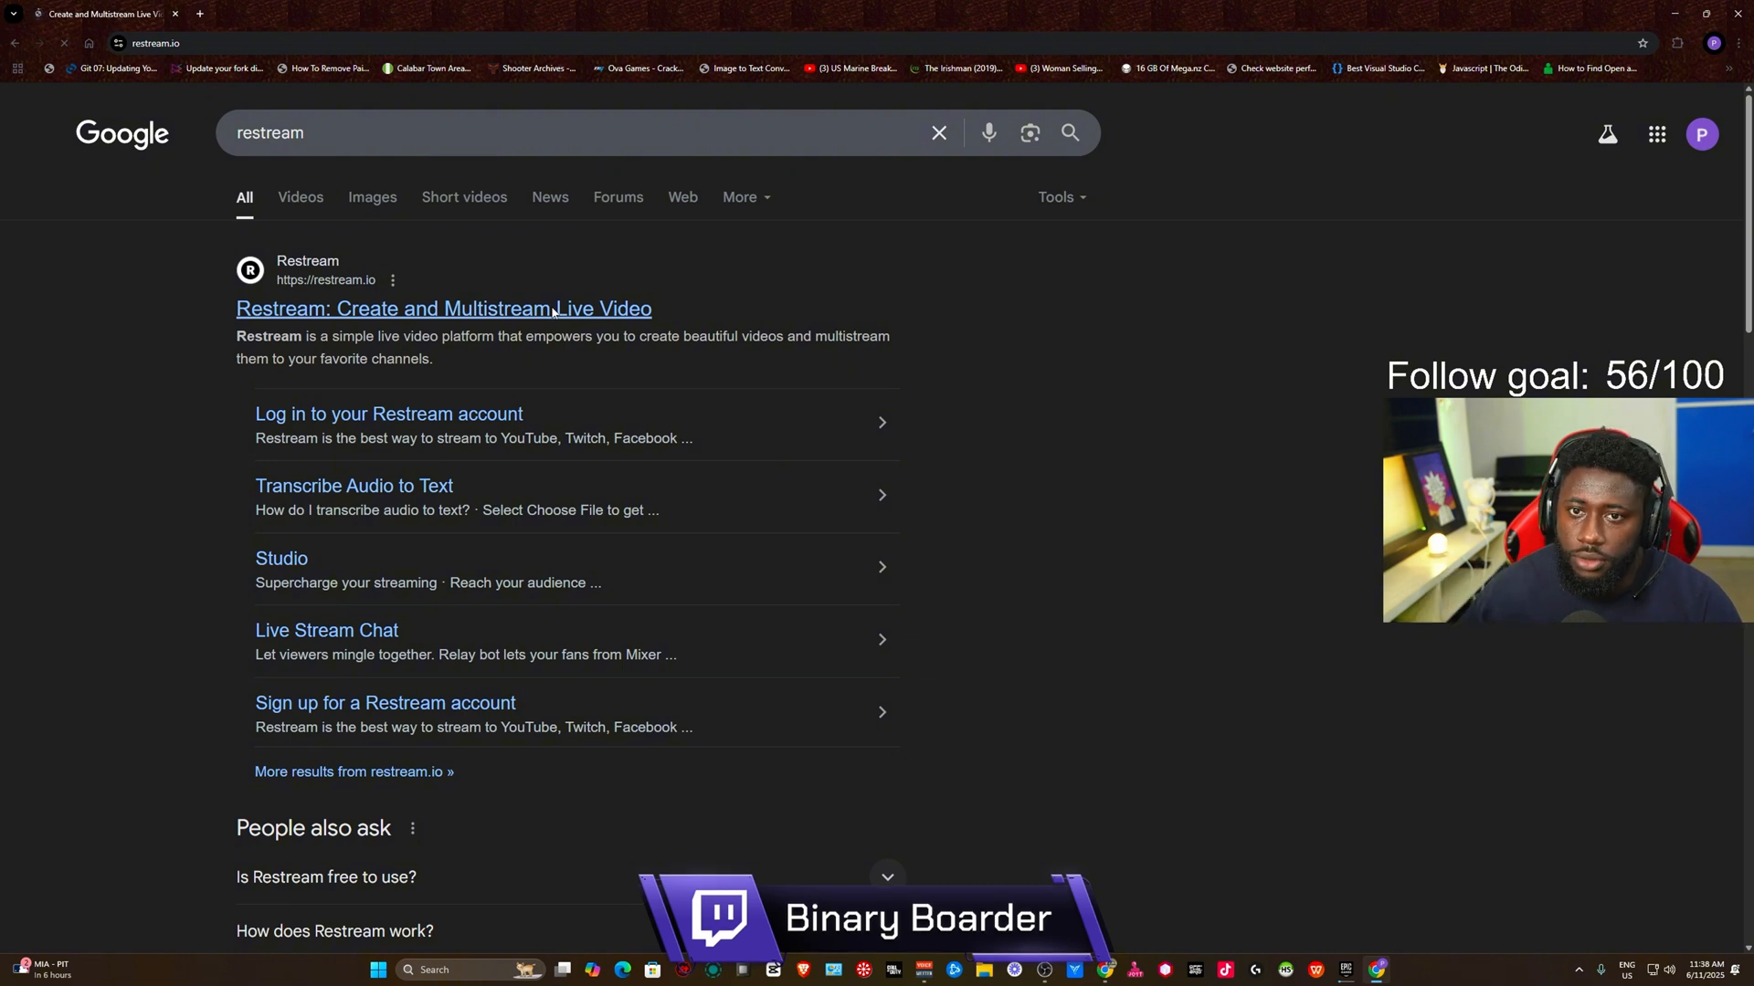
left_click(443, 307)
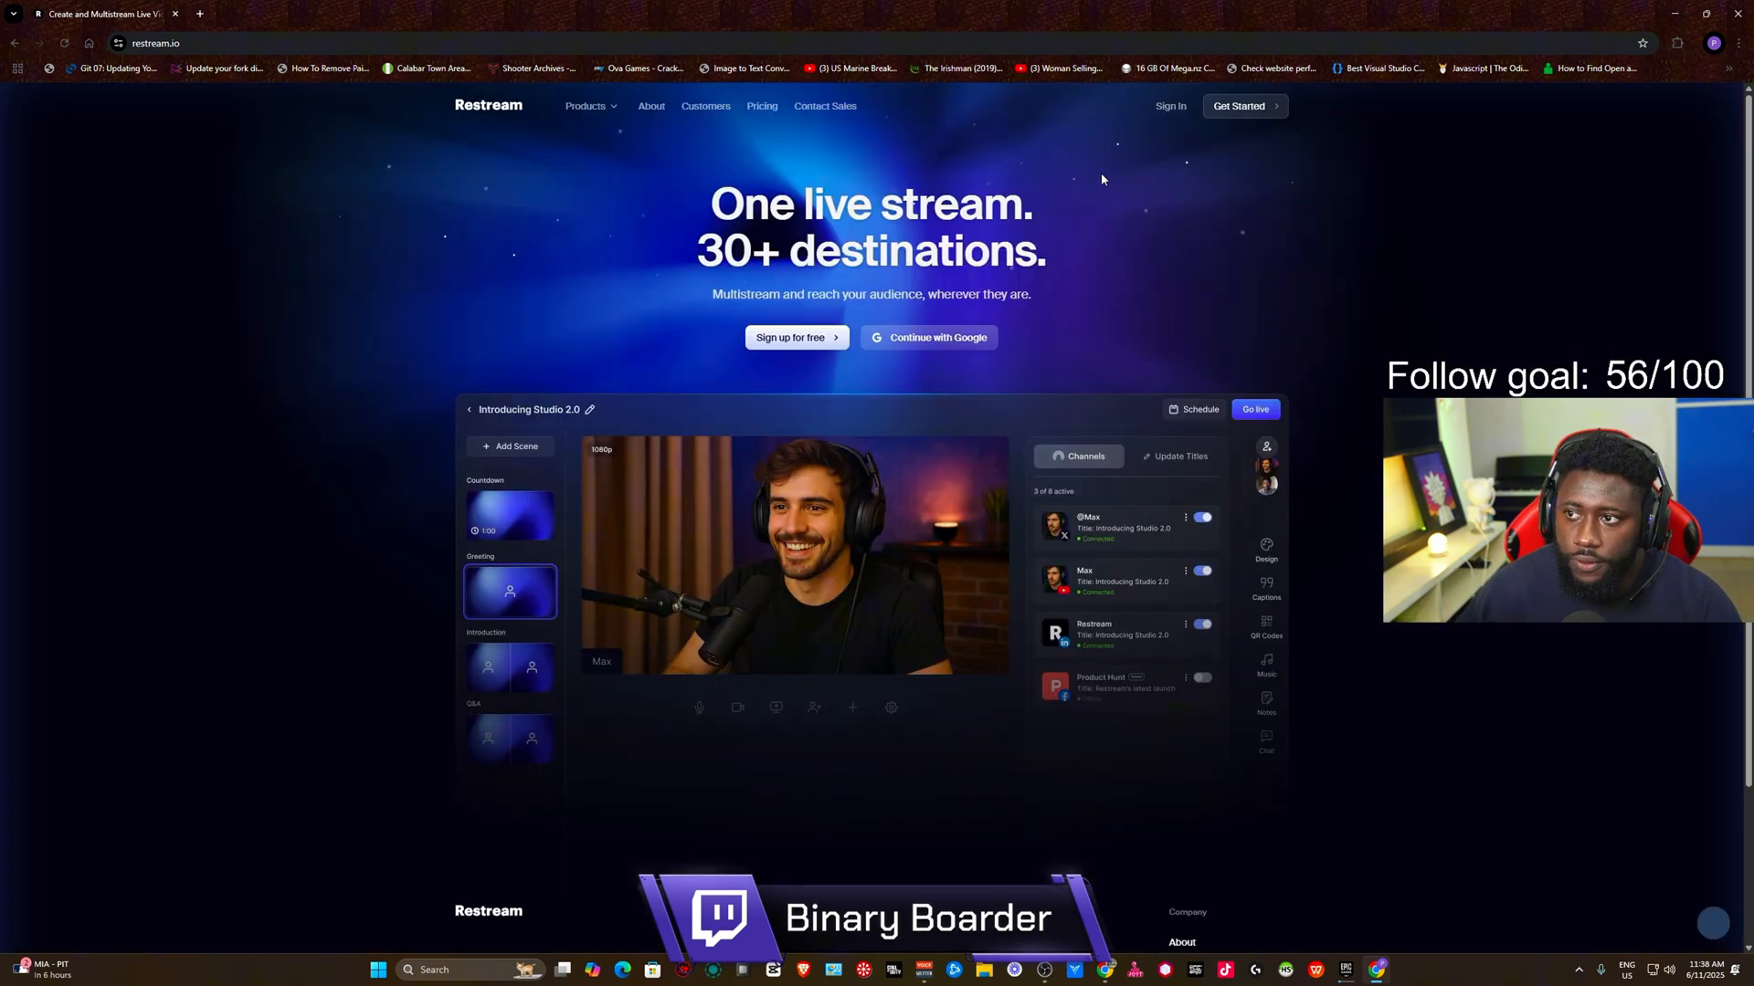
Sign in to Restream with Google and dismiss the Welcome to Restream plans popup.
left_click(1170, 105)
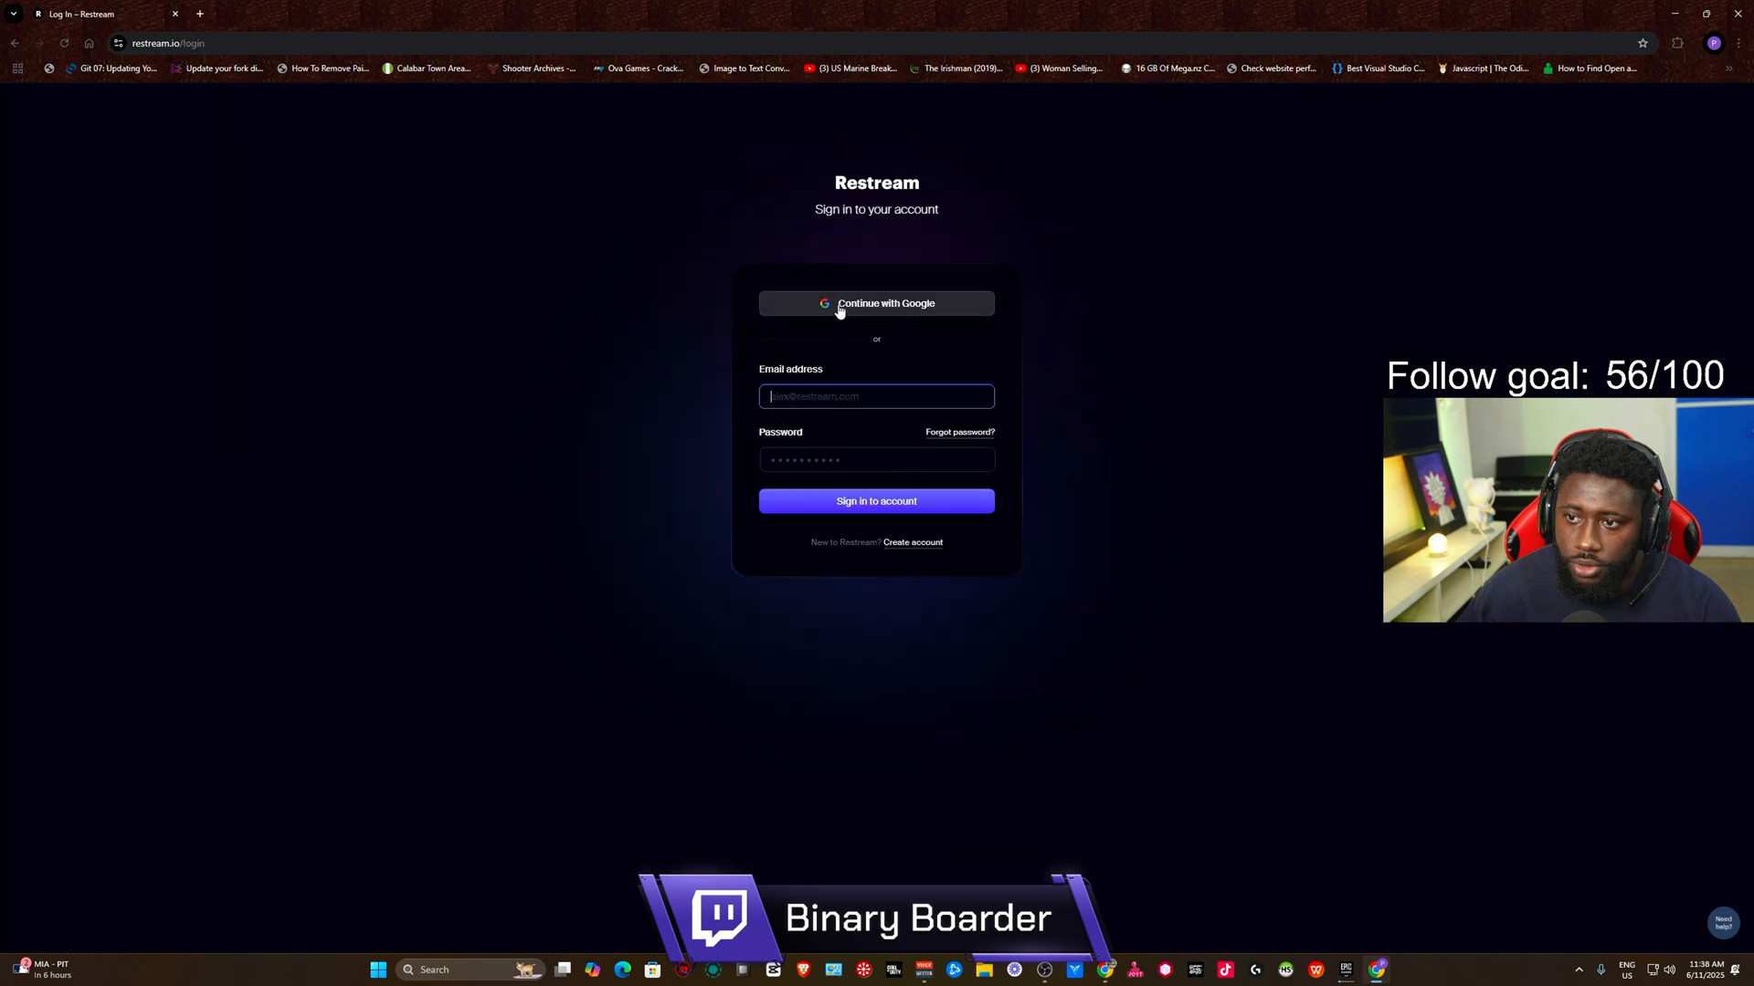
left_click(876, 501)
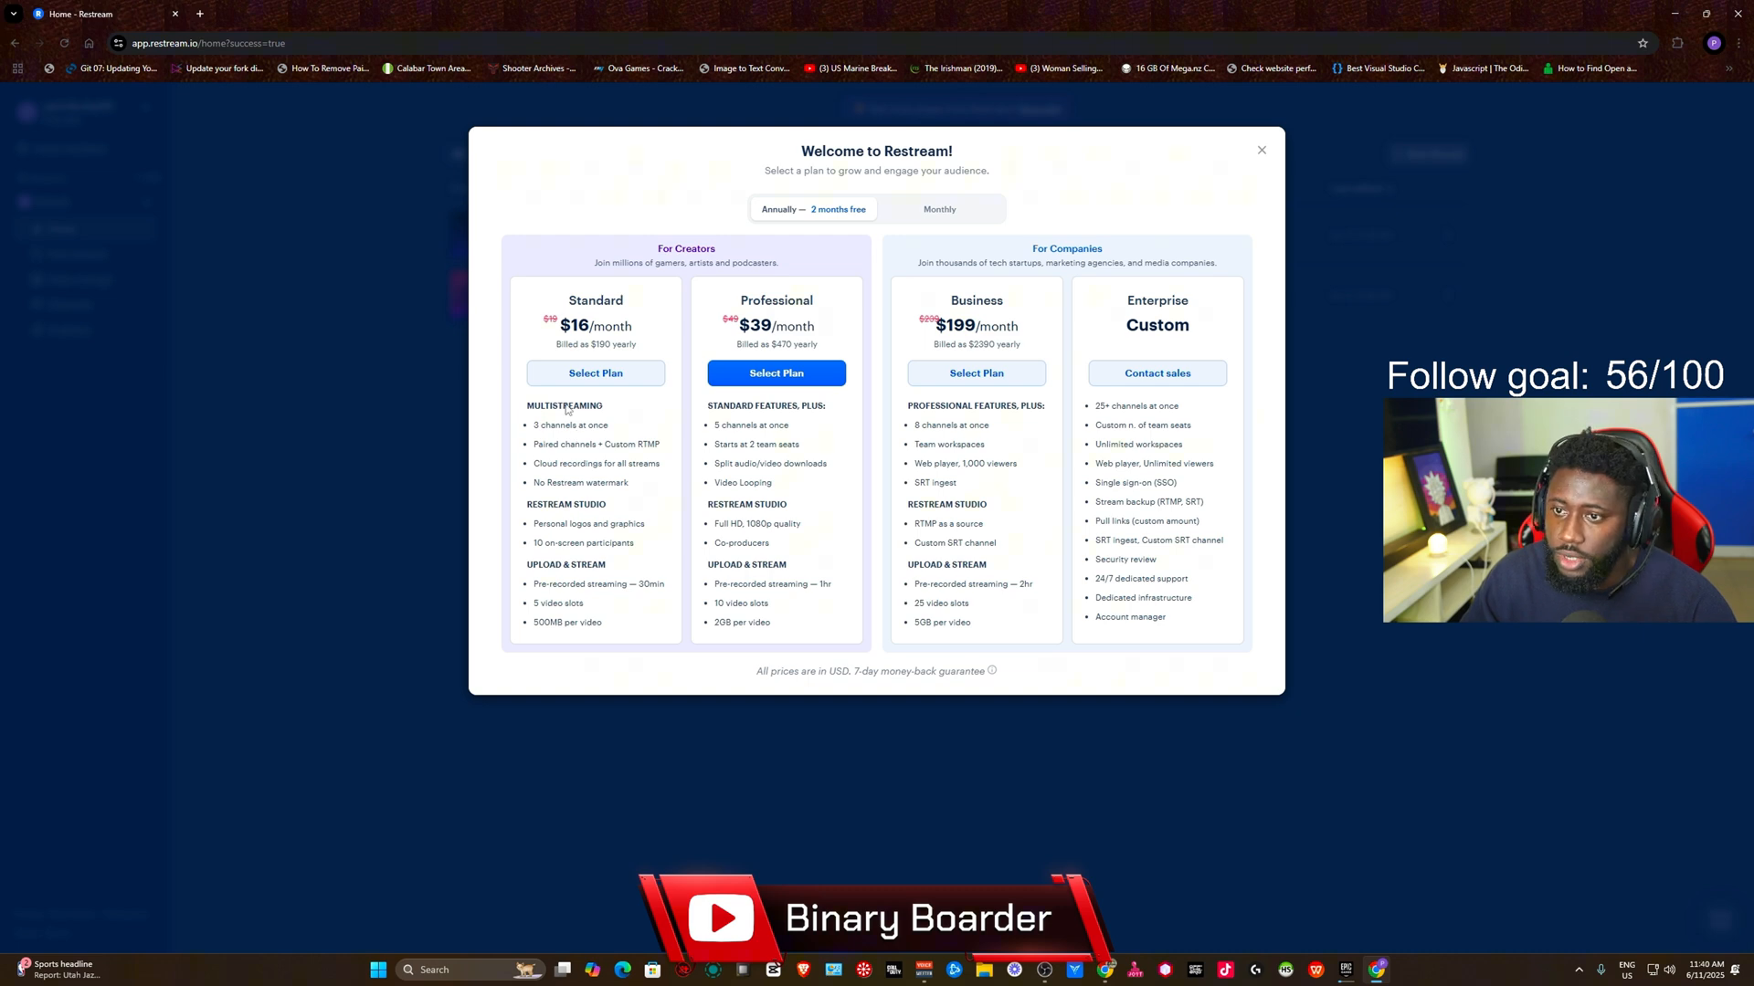
left_click(1261, 150)
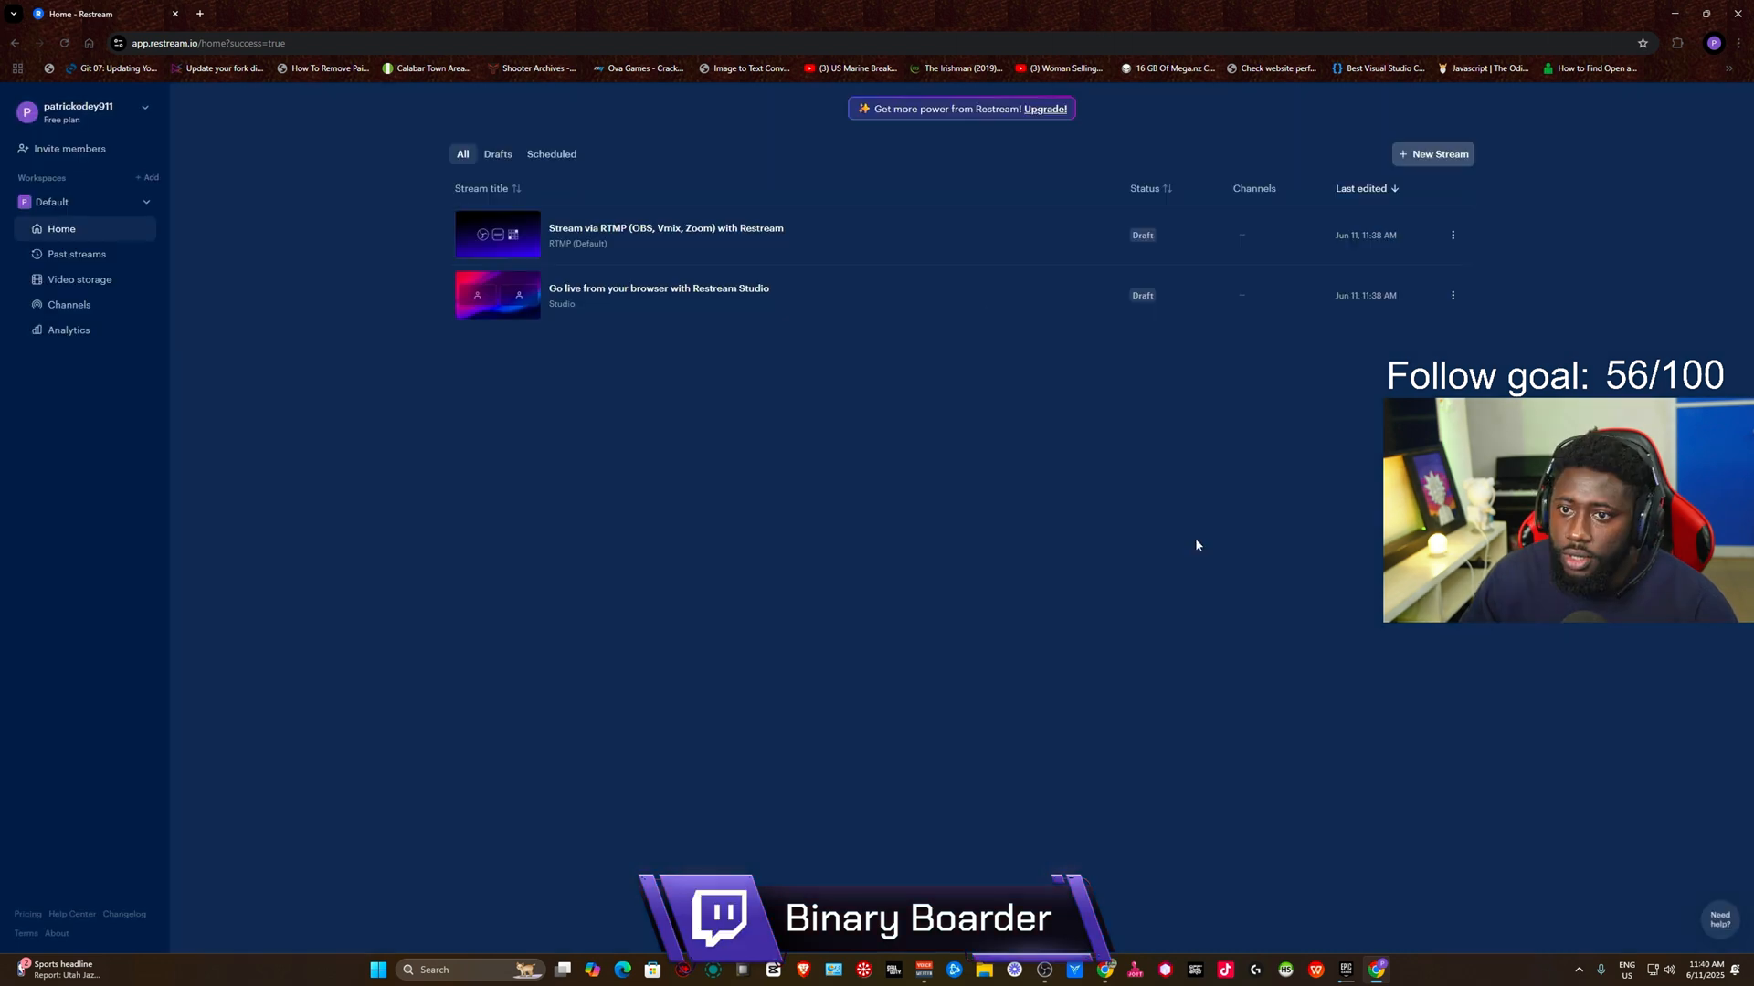
mouse_move(447, 204)
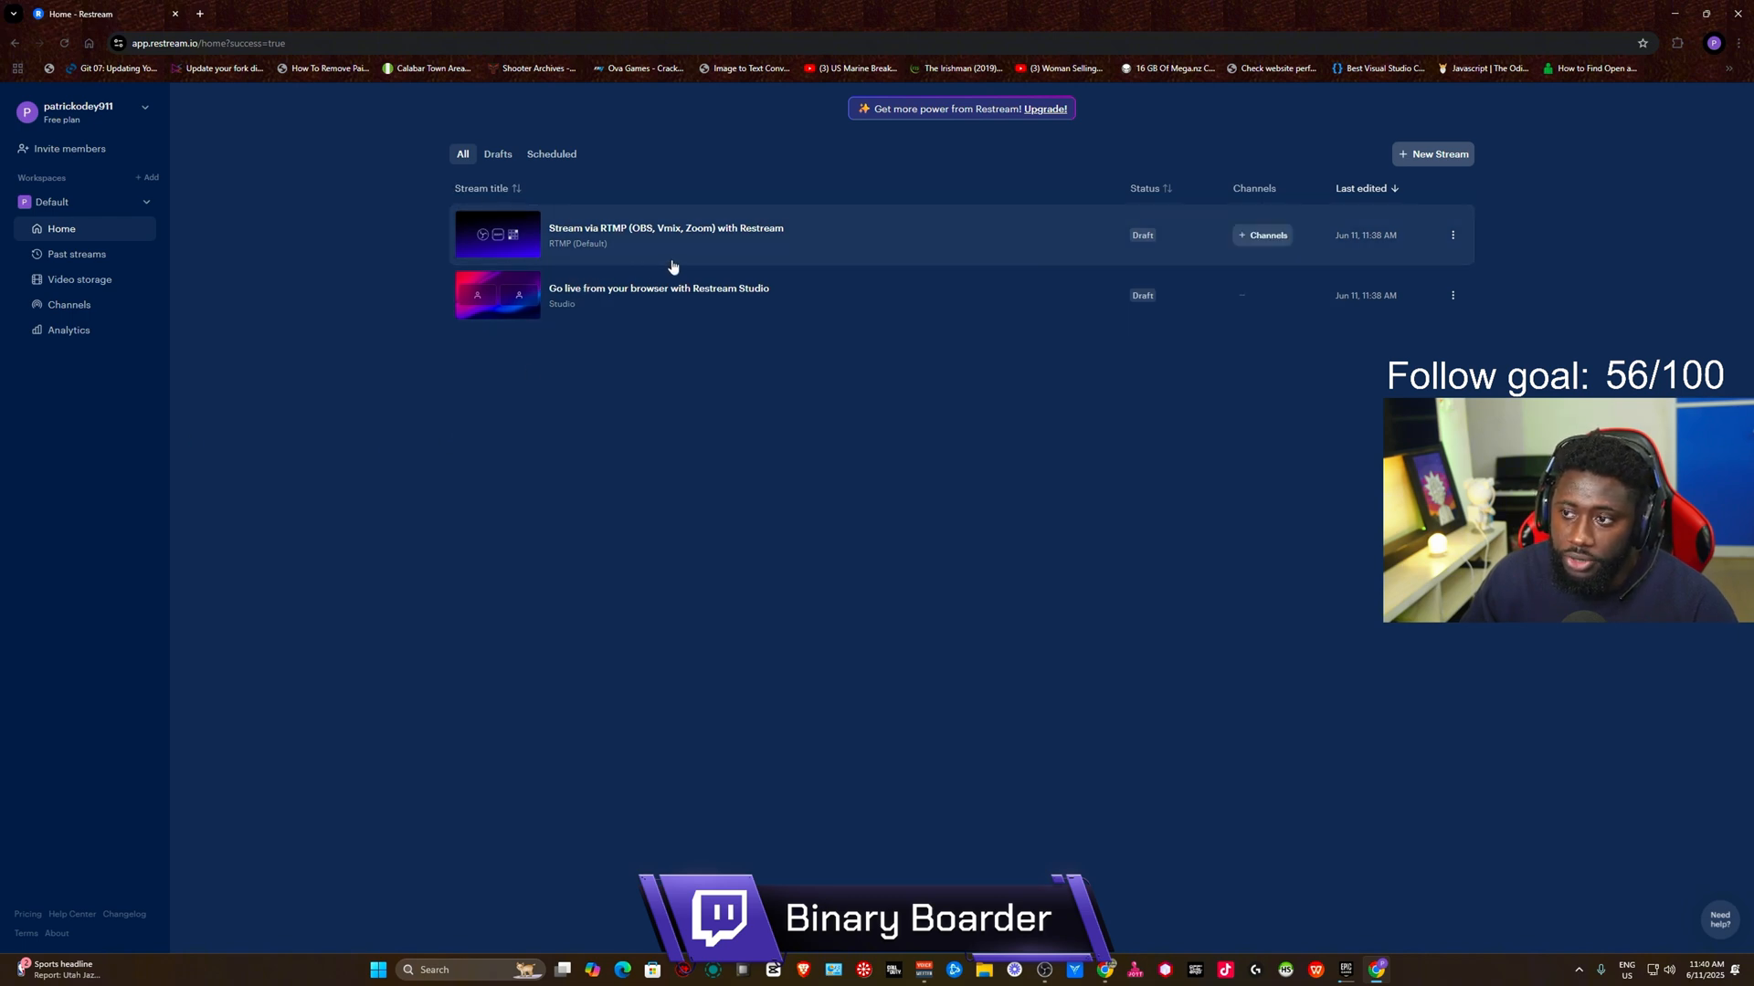
mouse_move(579, 262)
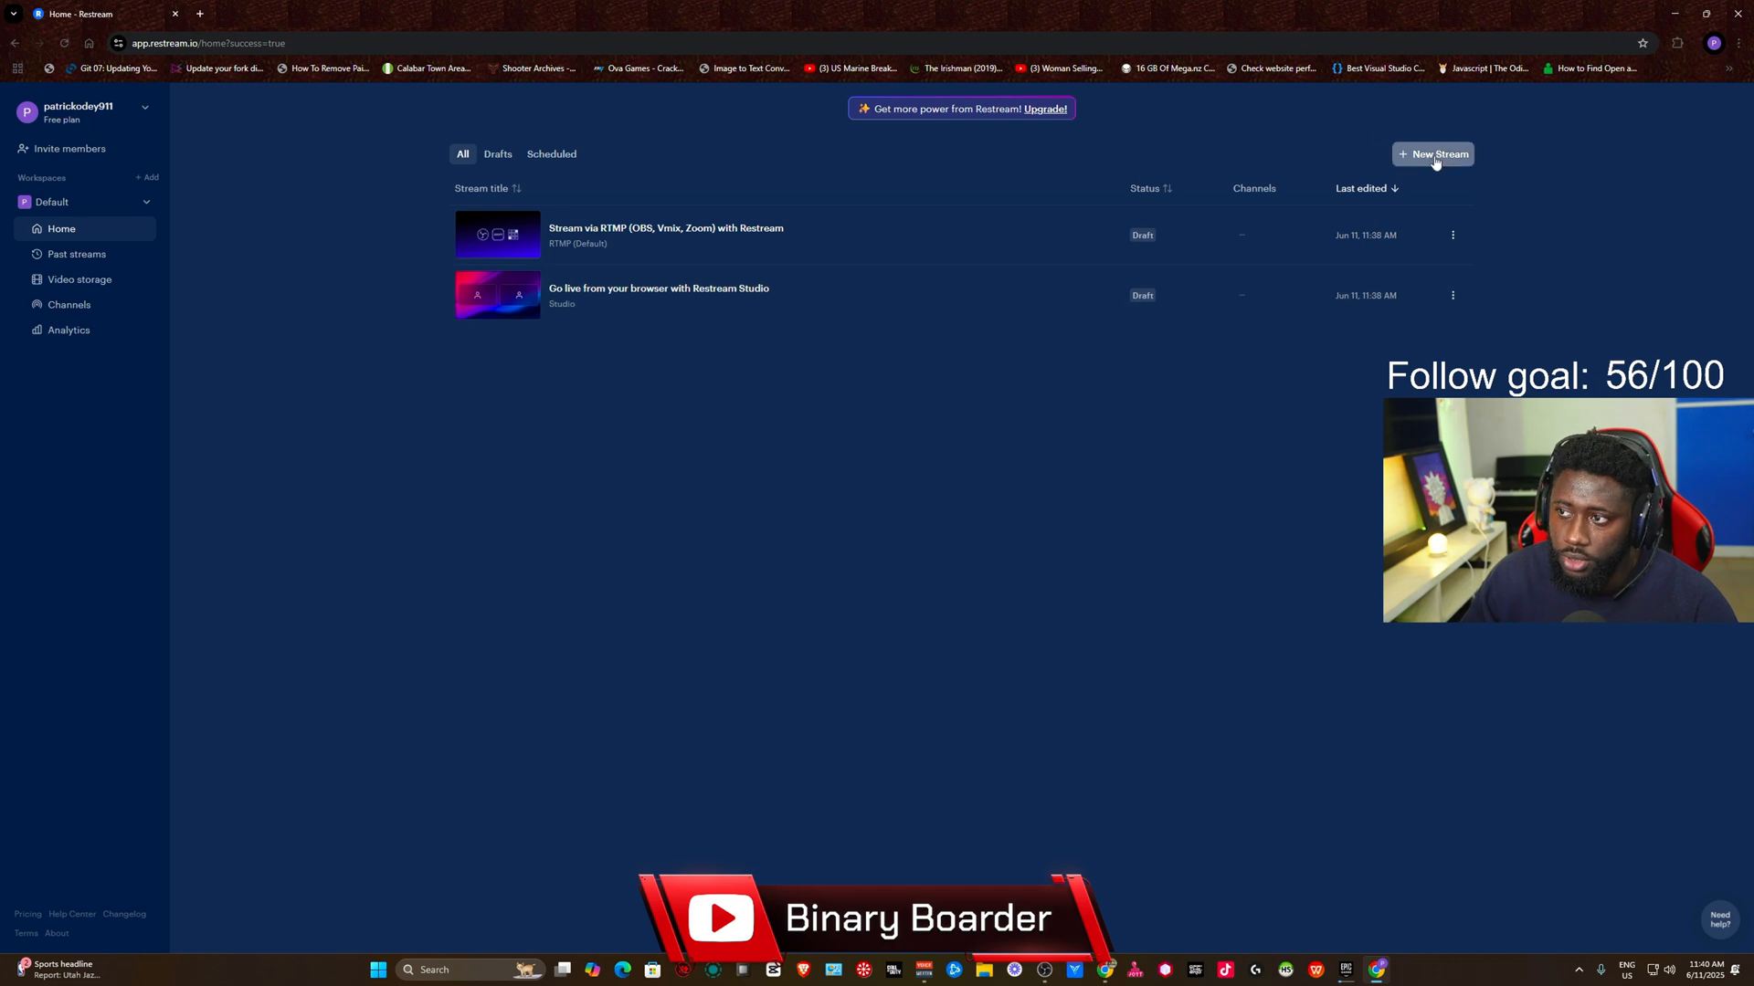
Create a new stream using the Encoder | RTMP option.
left_click(1433, 153)
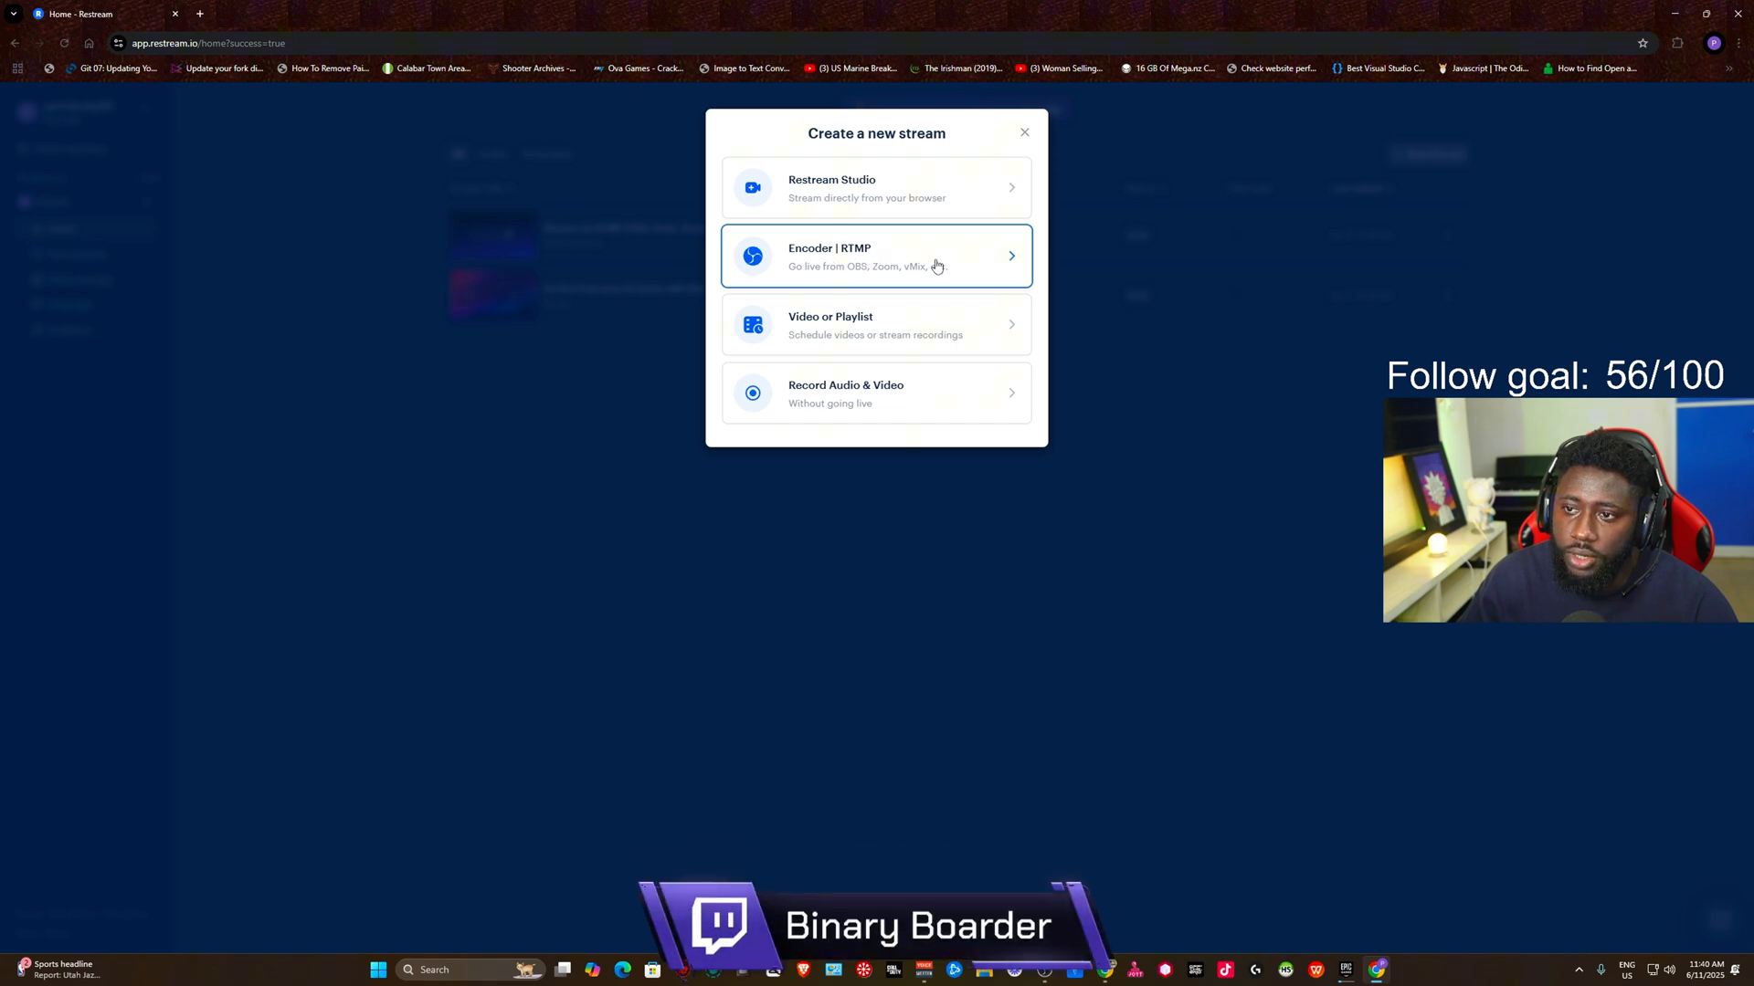
left_click(876, 255)
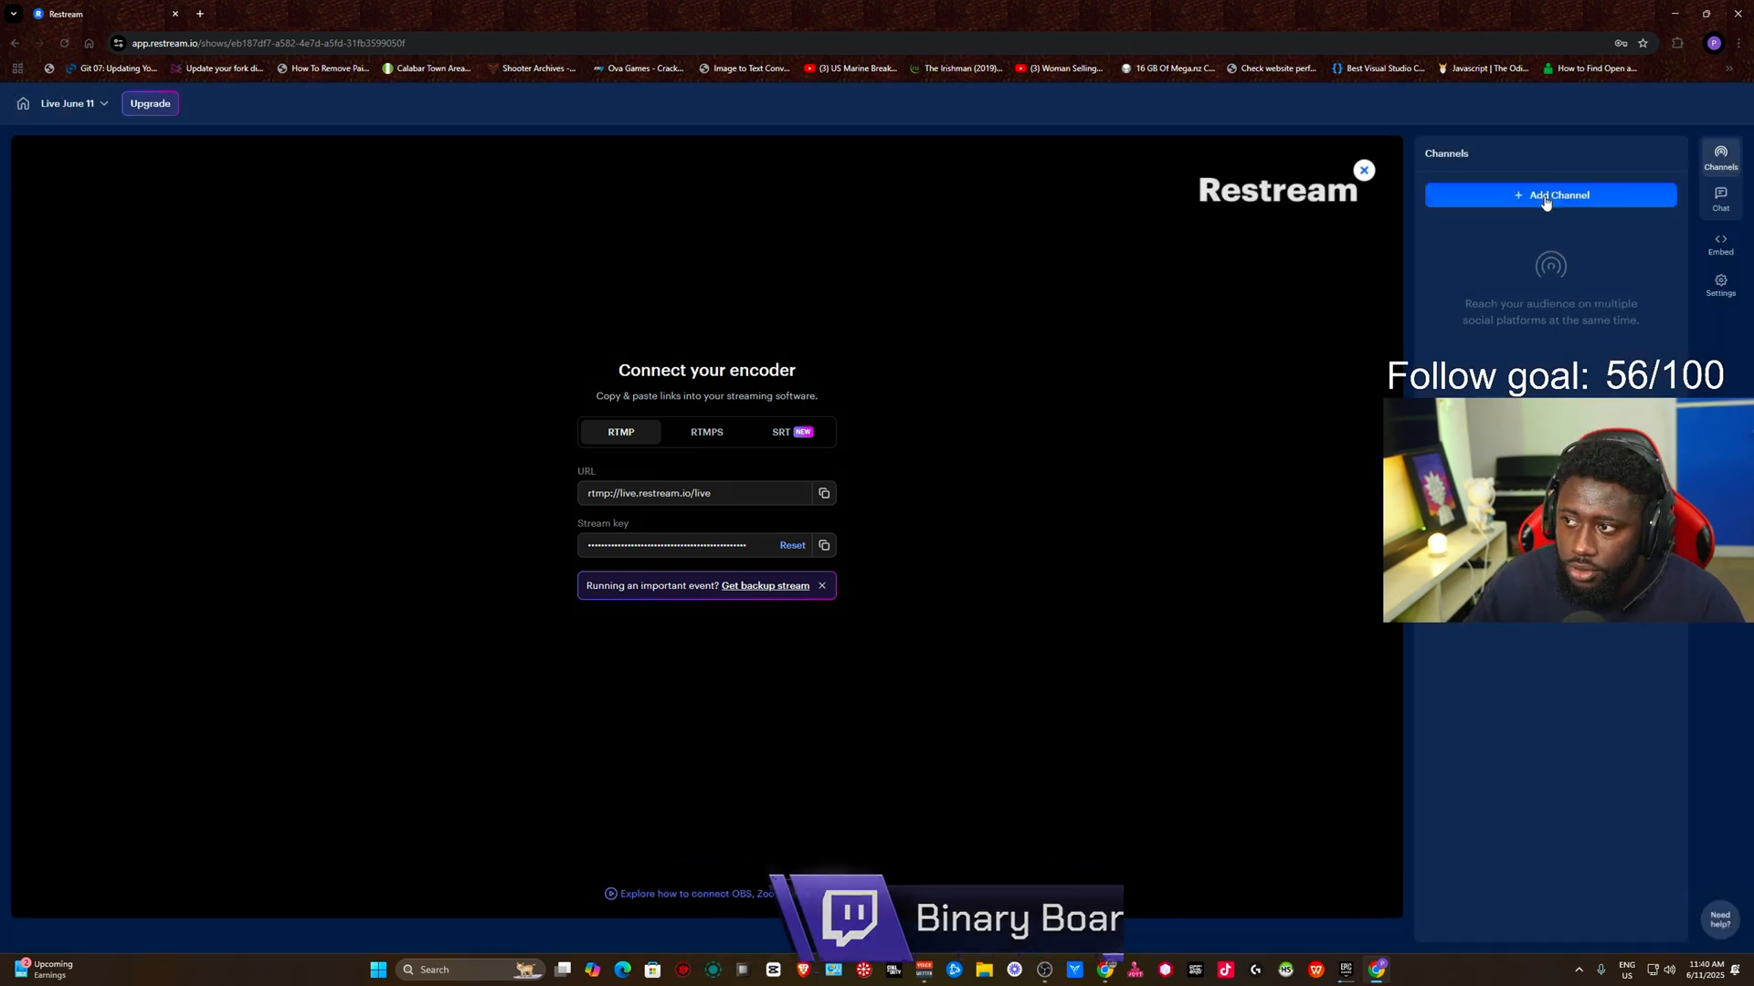
Pick TikTok from the Add new channels grid as the destination channel.
left_click(1550, 195)
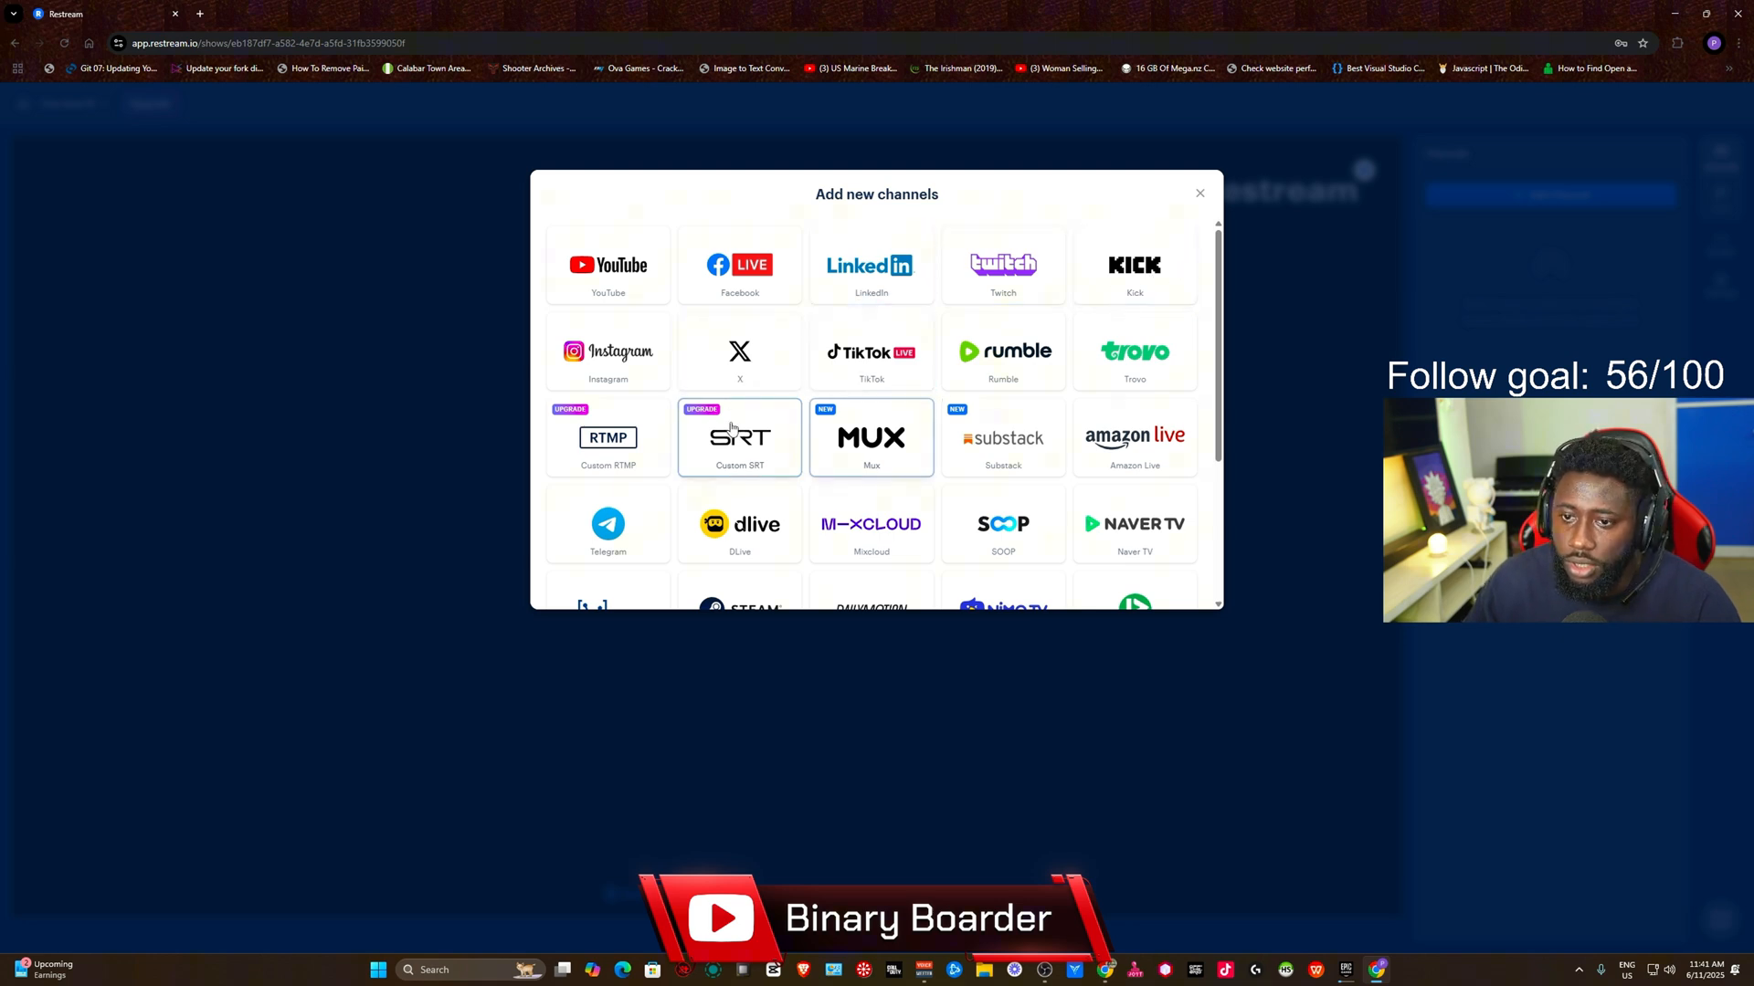
scroll("down", 3)
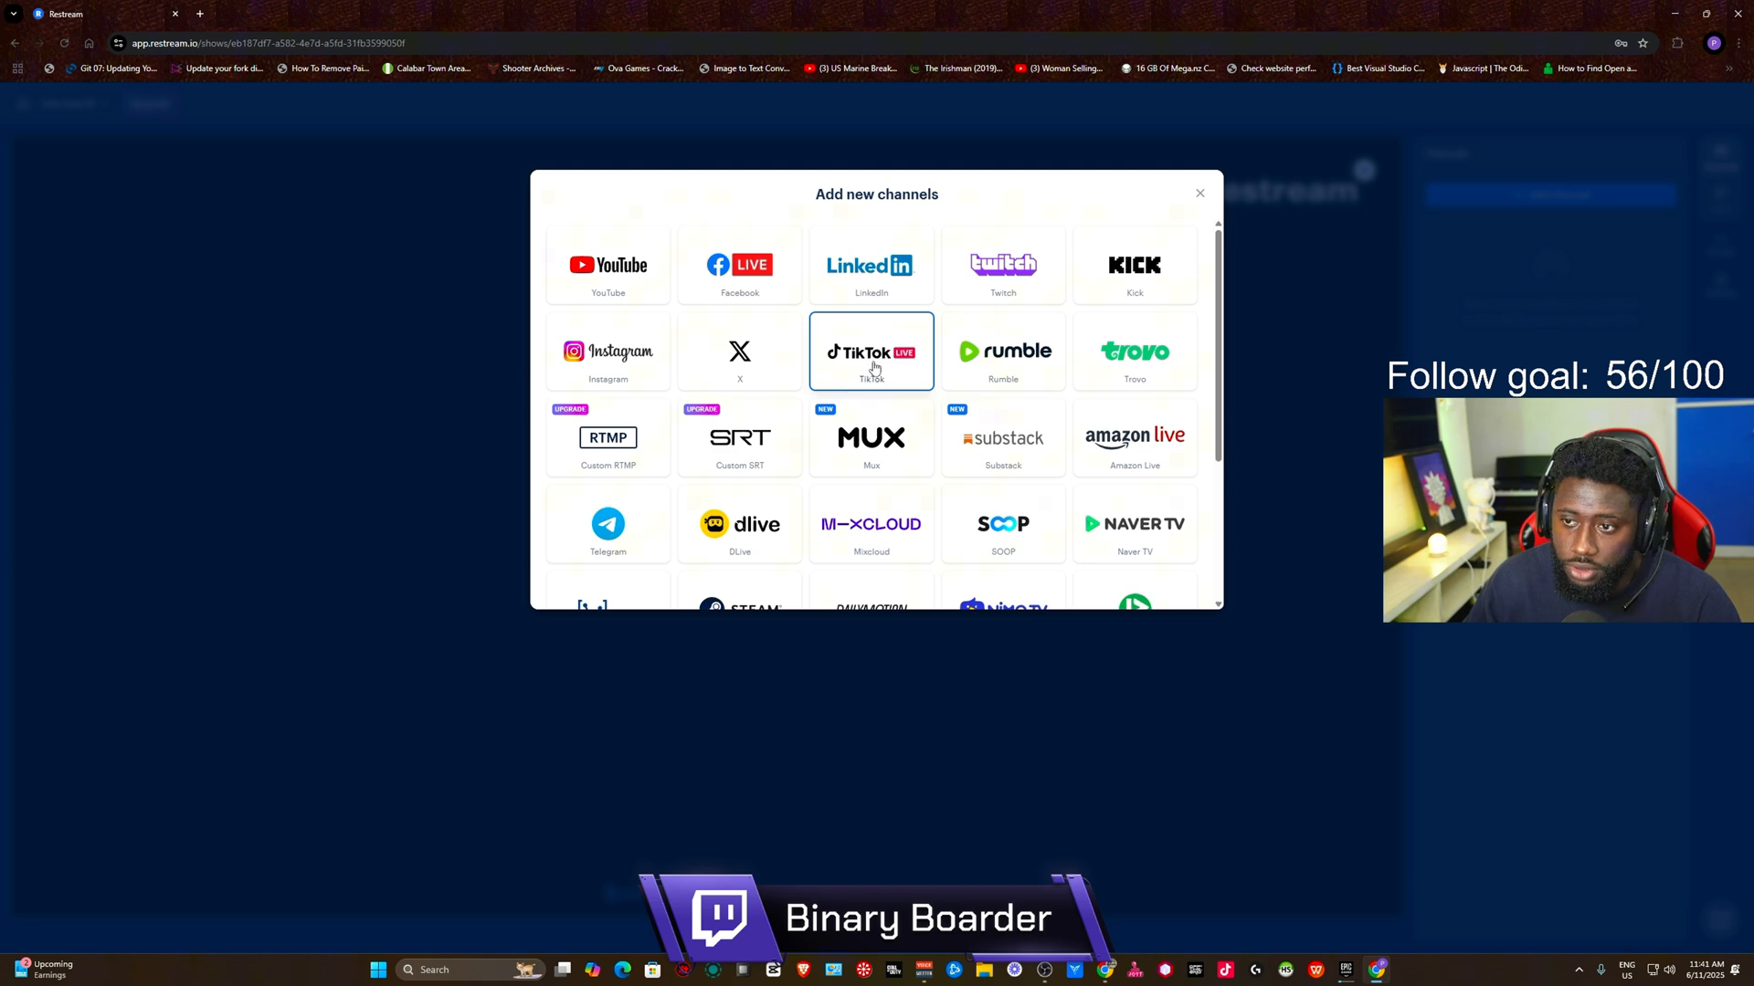
left_click(870, 351)
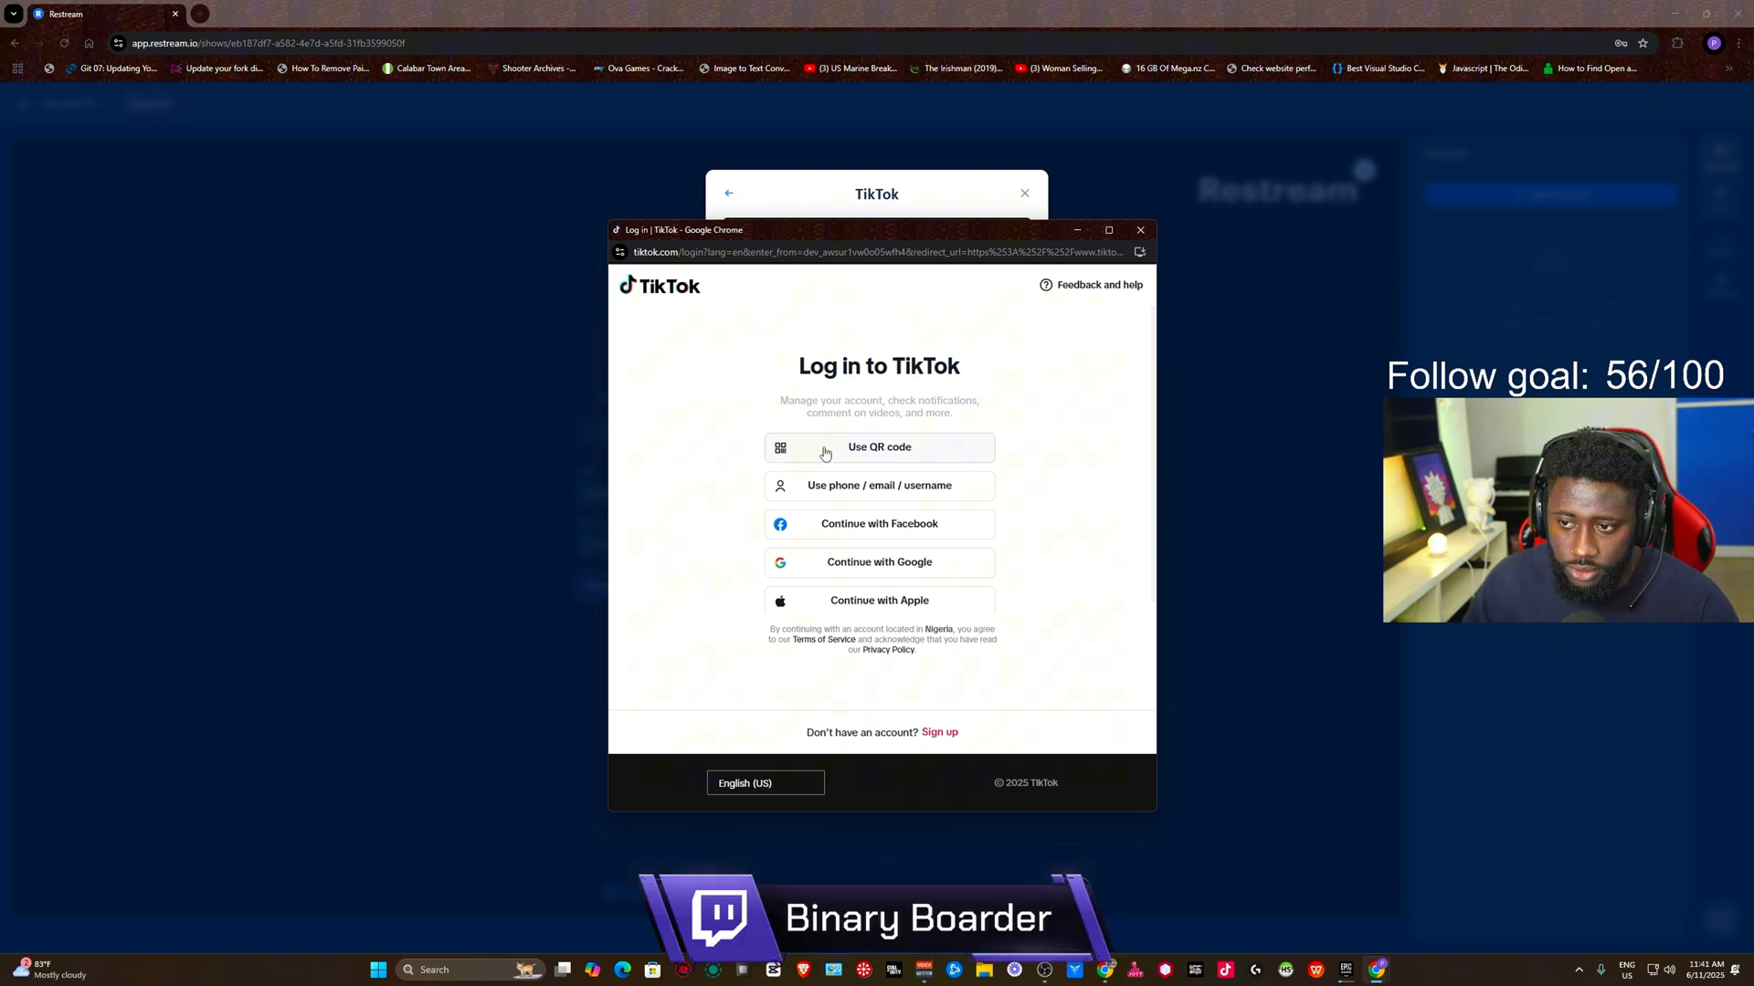
Log in to TikTok with the QR code option.
left_click(879, 447)
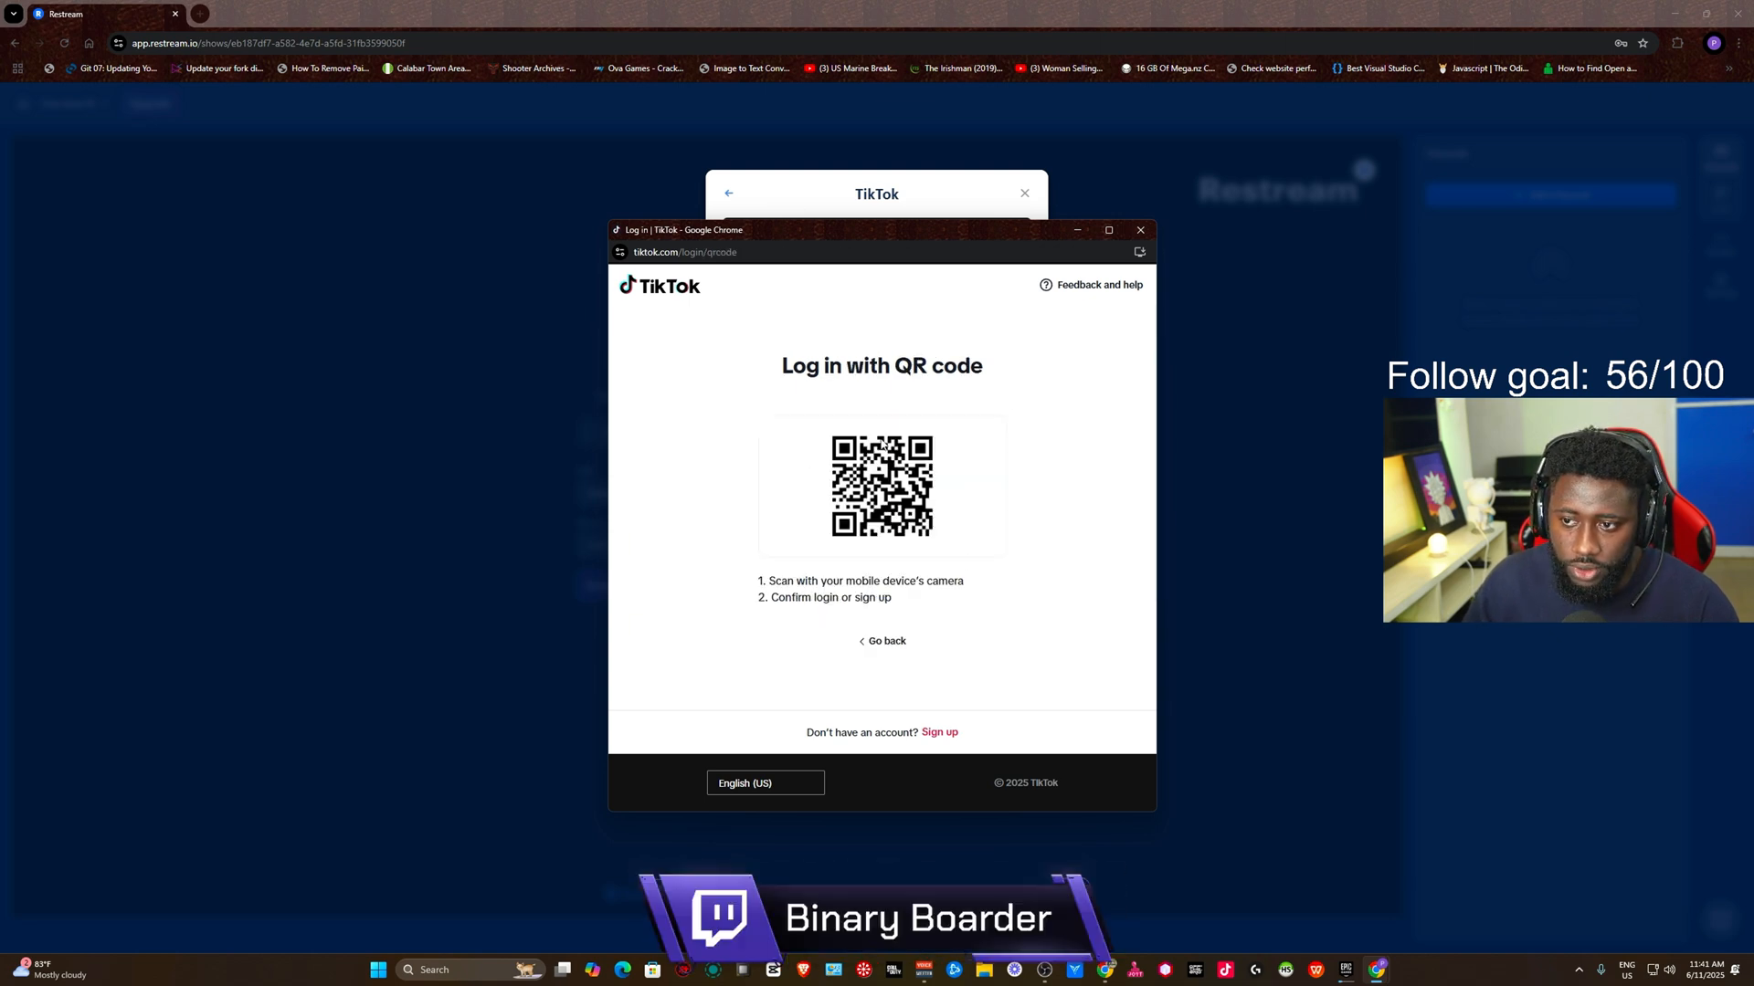
left_click(1140, 230)
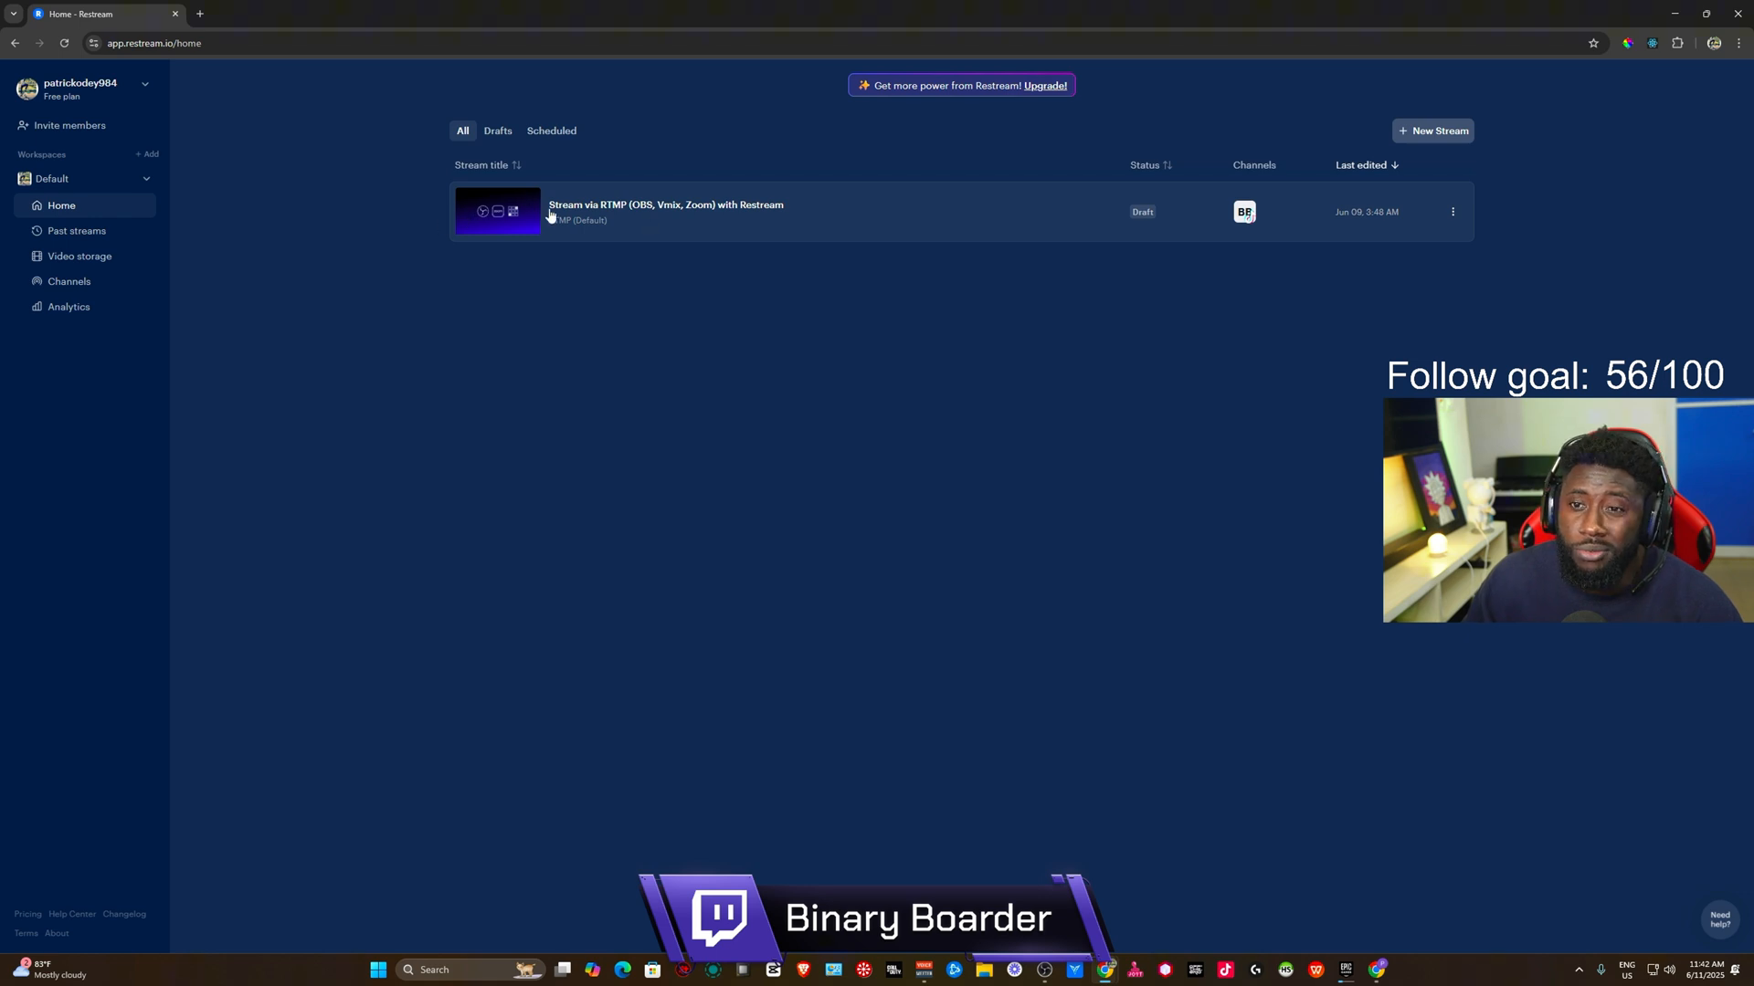
mouse_move(906, 210)
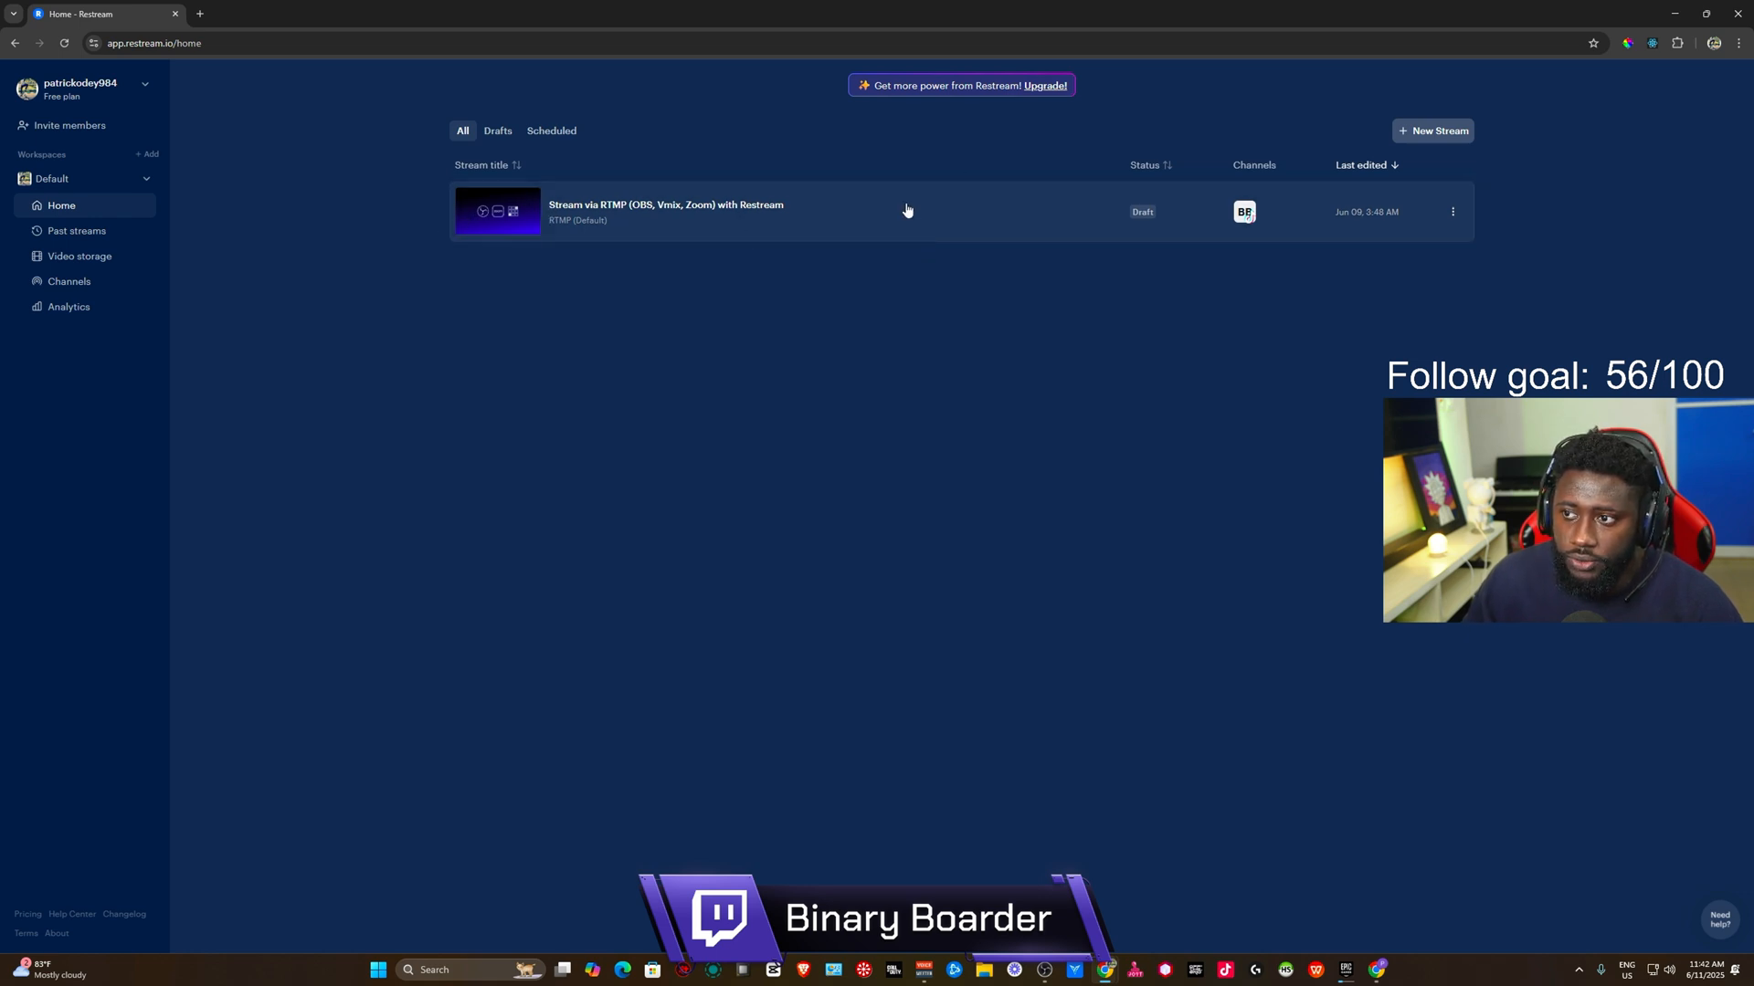
Open the RTMP stream draft and copy its Restream stream key.
left_click(666, 211)
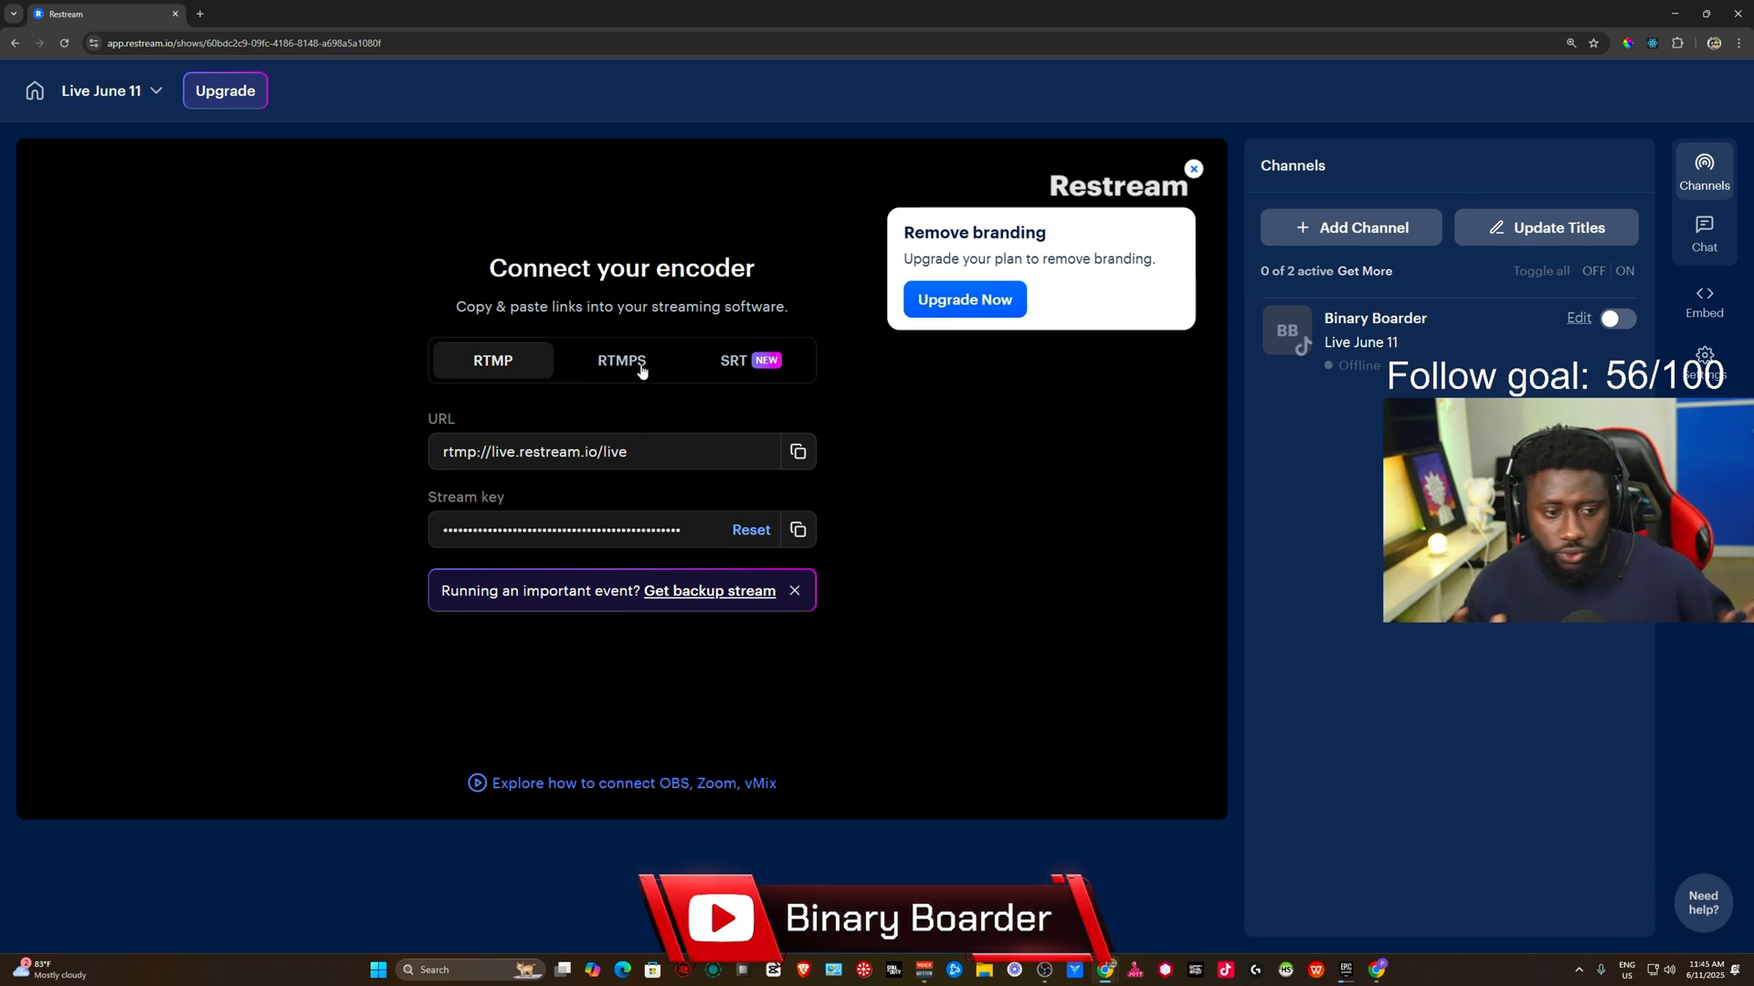
mouse_move(836, 559)
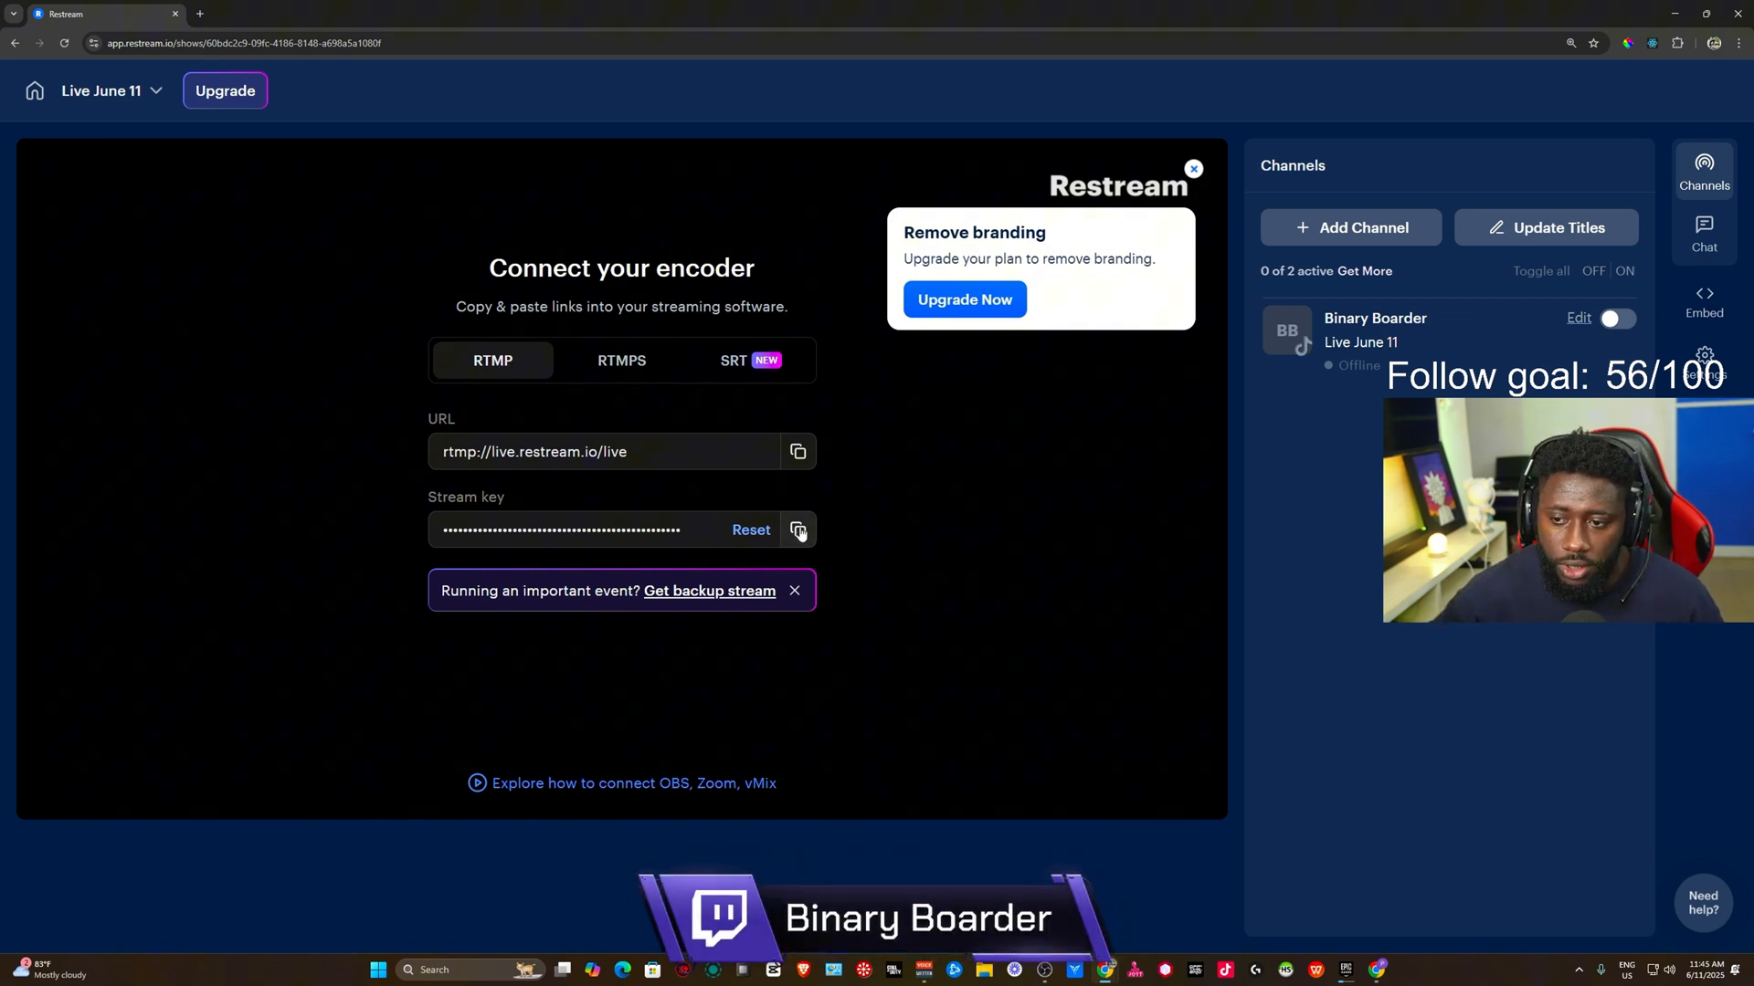
left_click(797, 529)
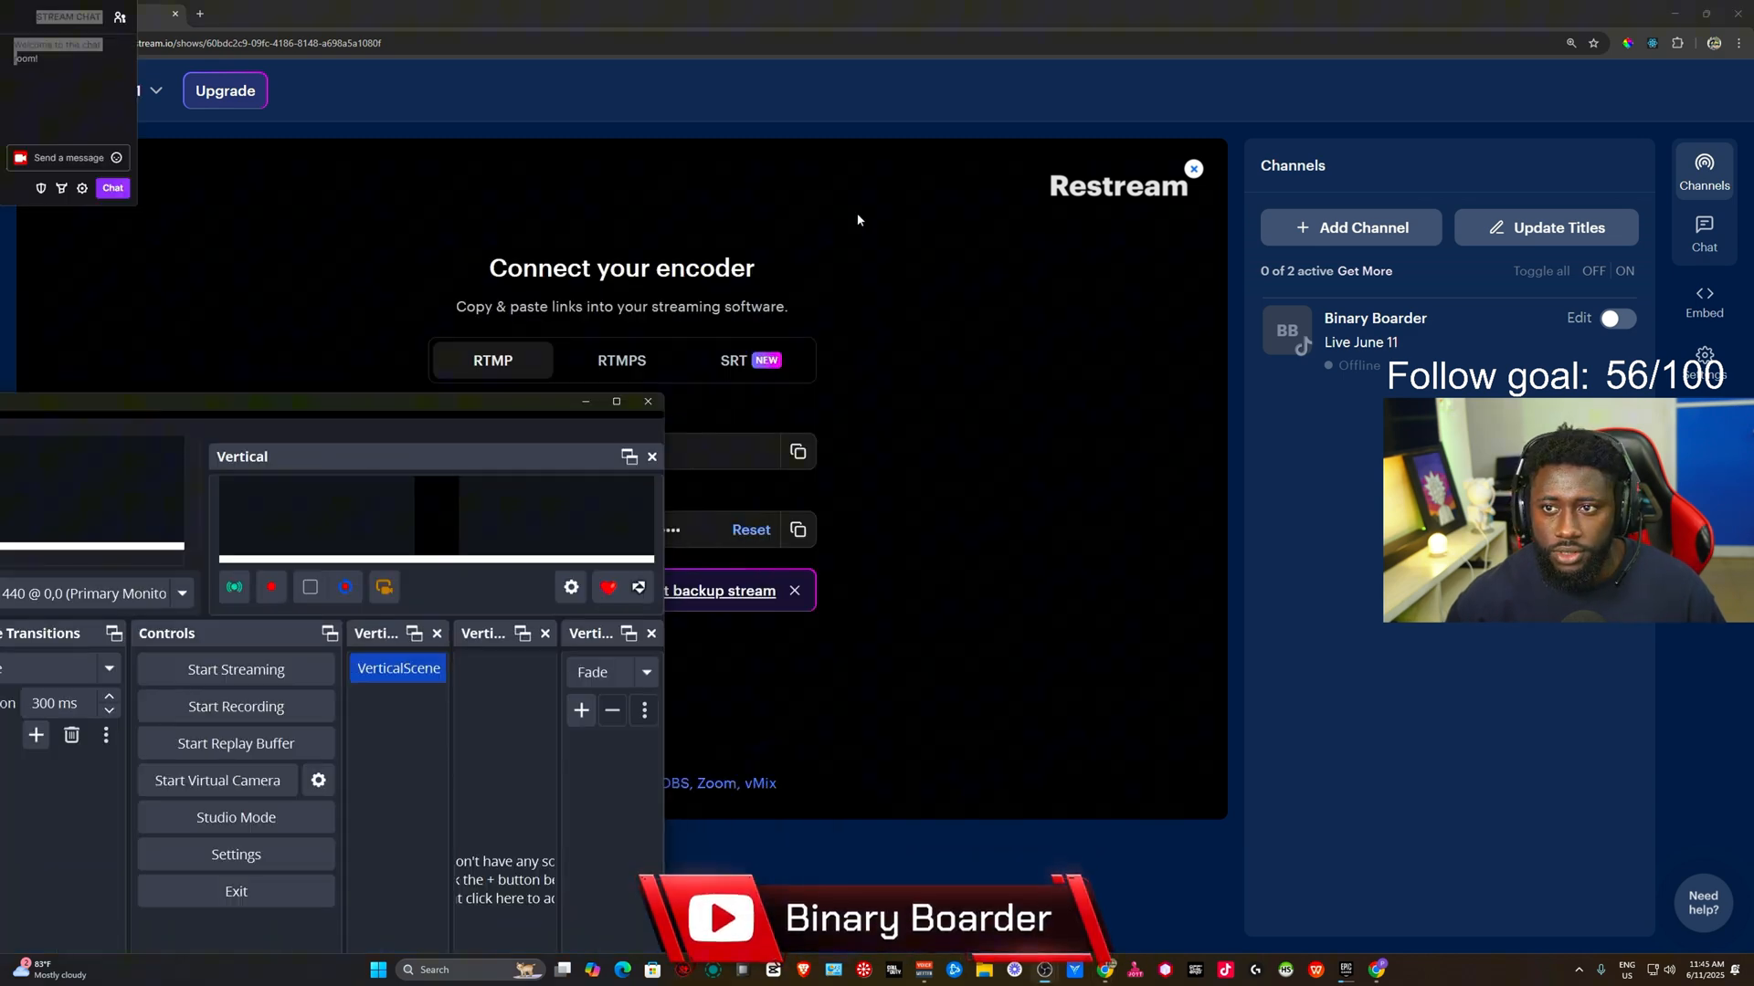
Maximize the OBS Studio window and open its Settings dialog.
left_click(616, 400)
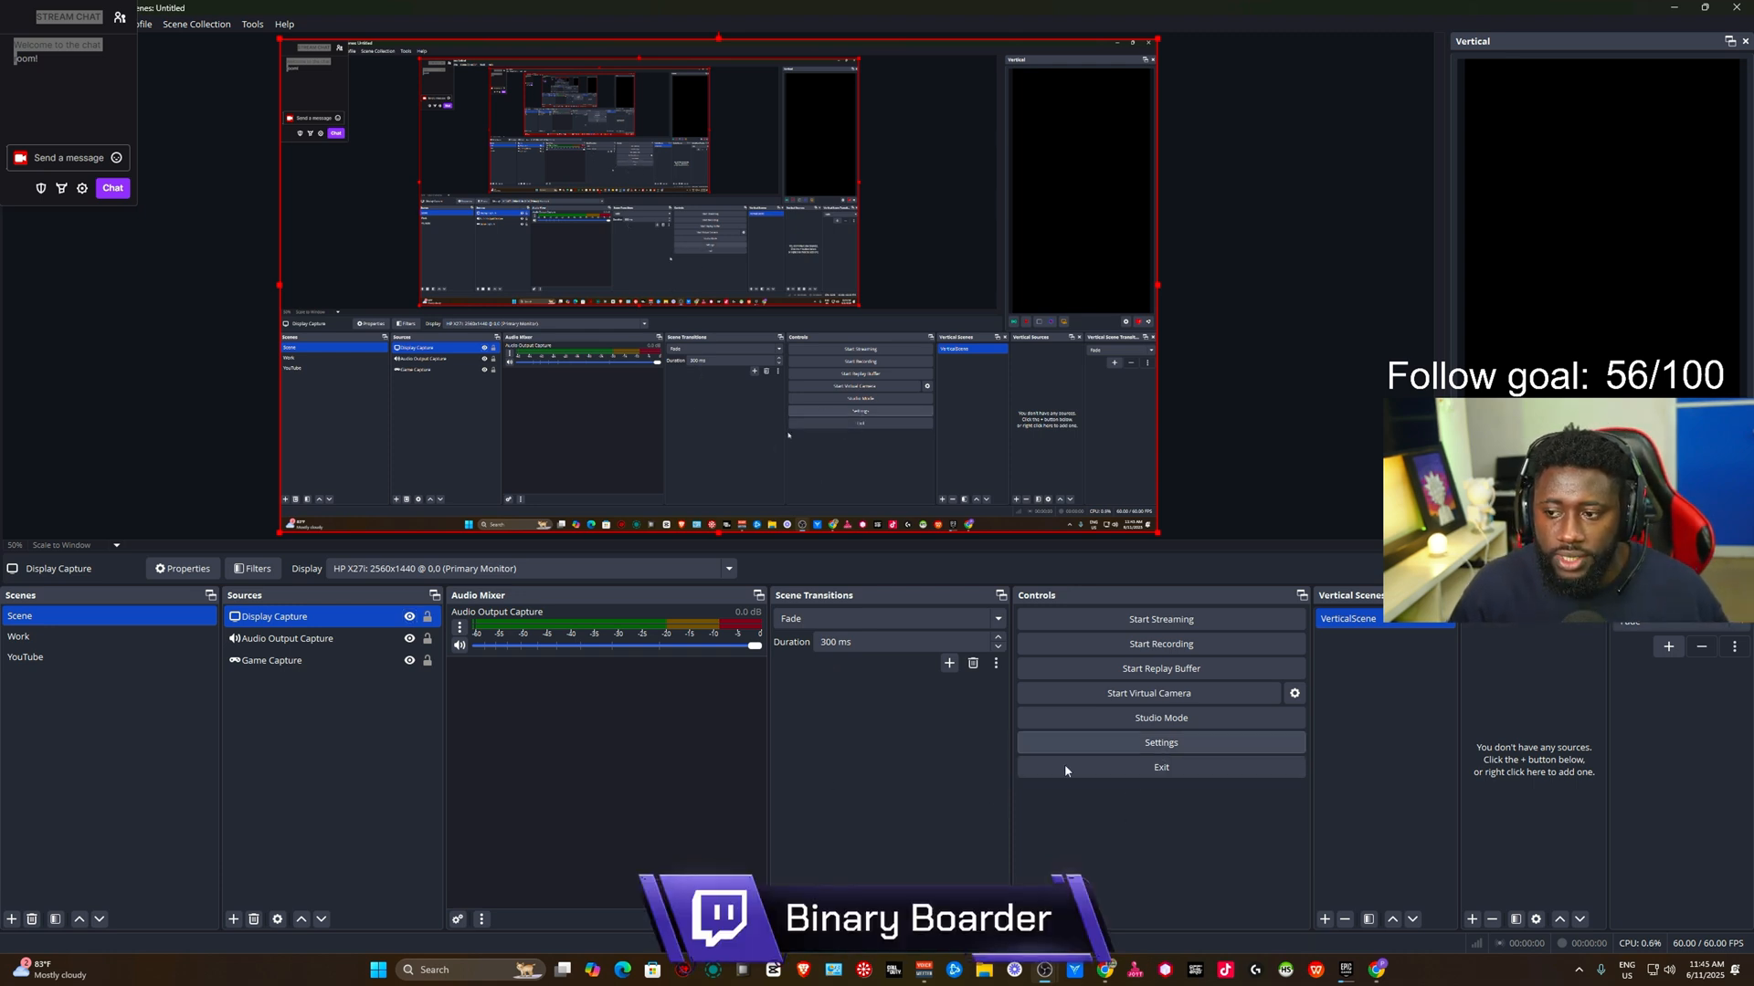
left_click(1160, 742)
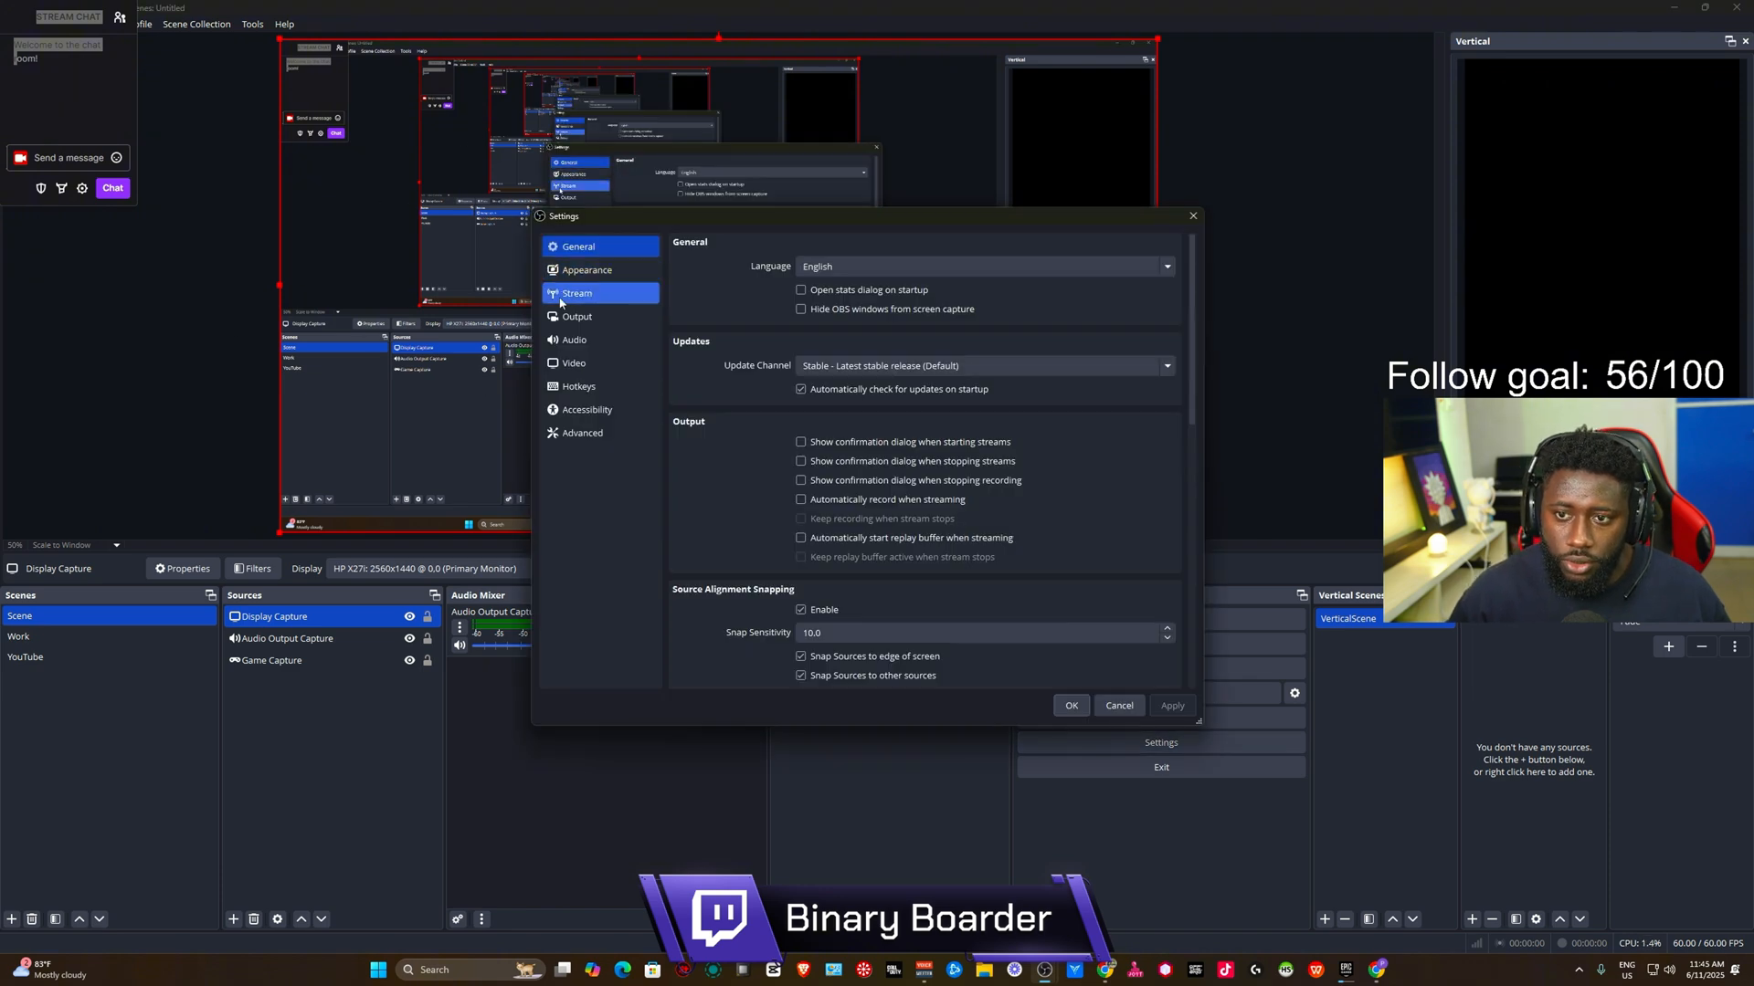
Set OBS to a Custom service with server rtmp://live.restream.io/live and the pasted Restream key.
left_click(577, 292)
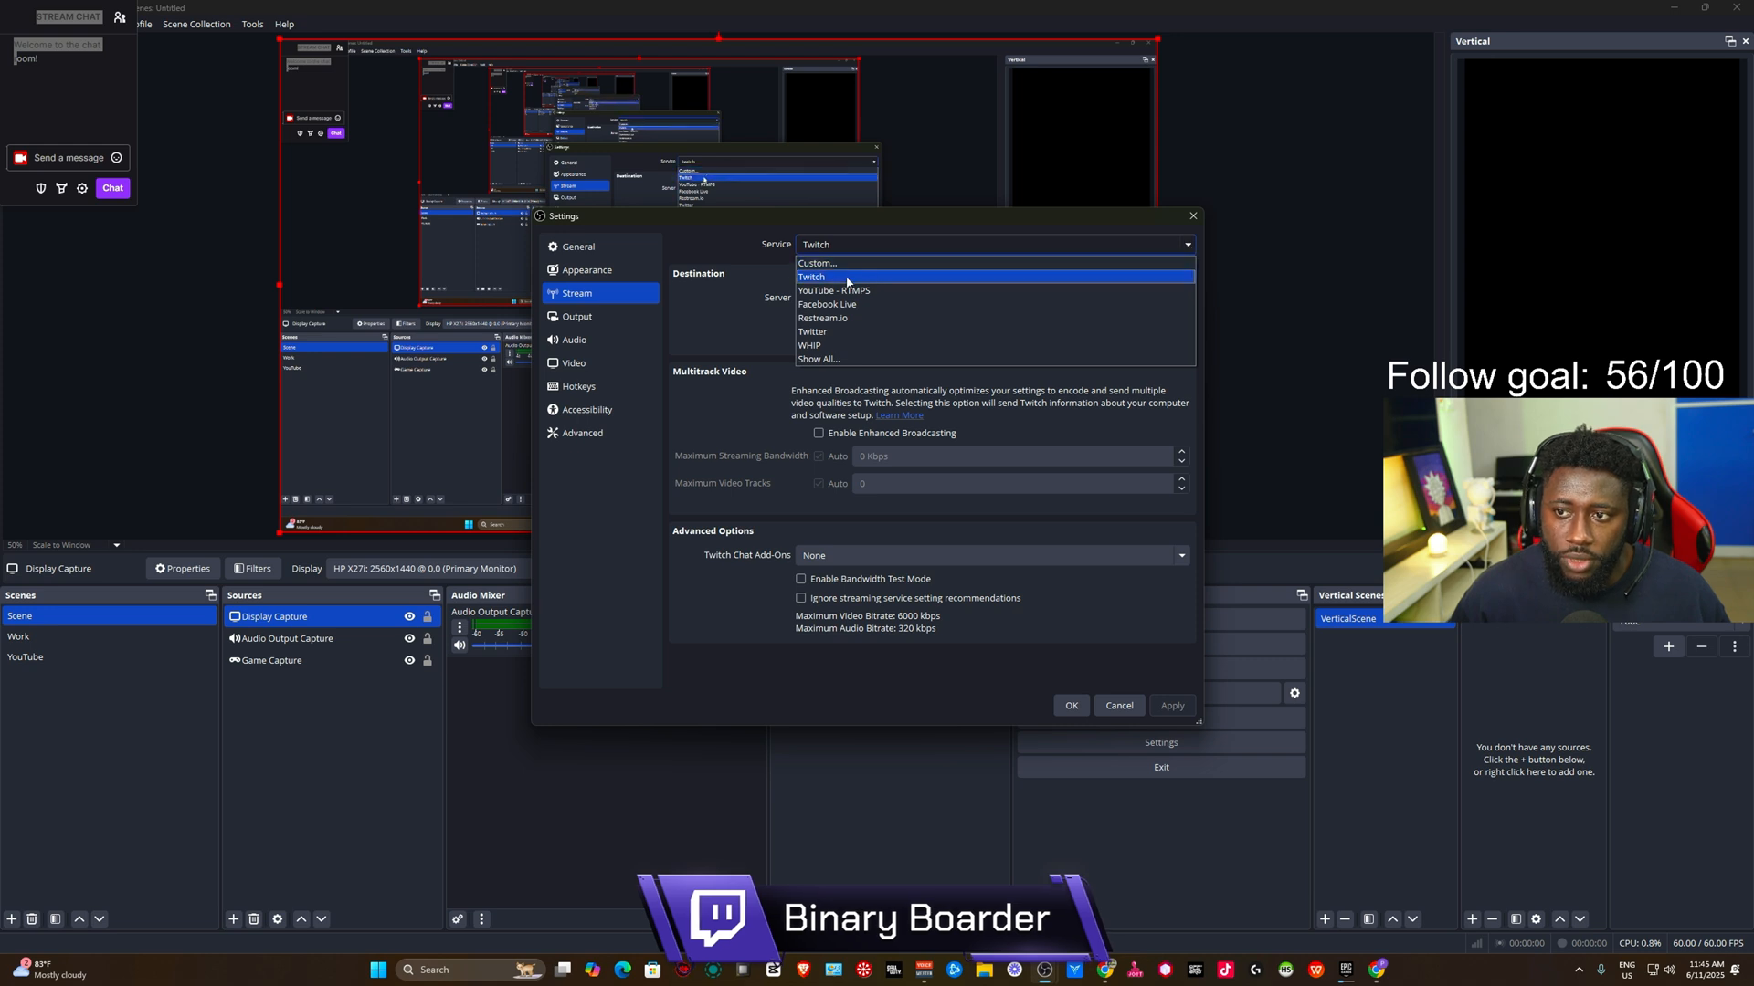
left_click(817, 263)
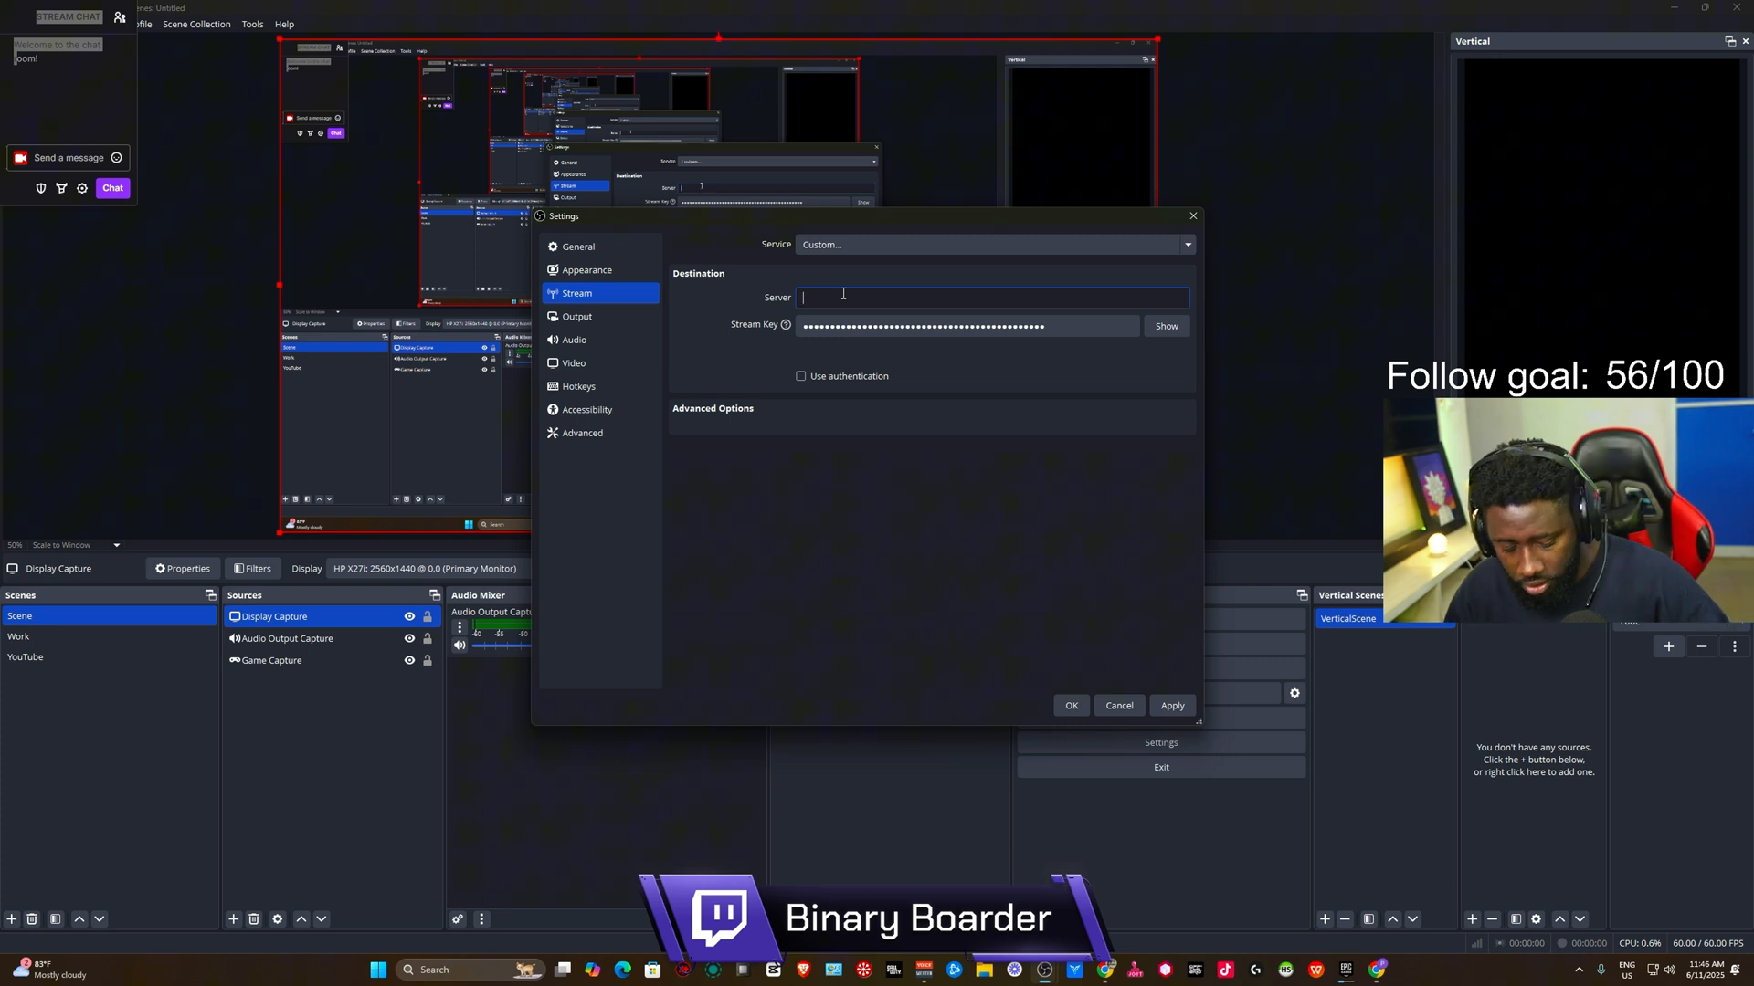
type("rtmp://live.restream.io/live")
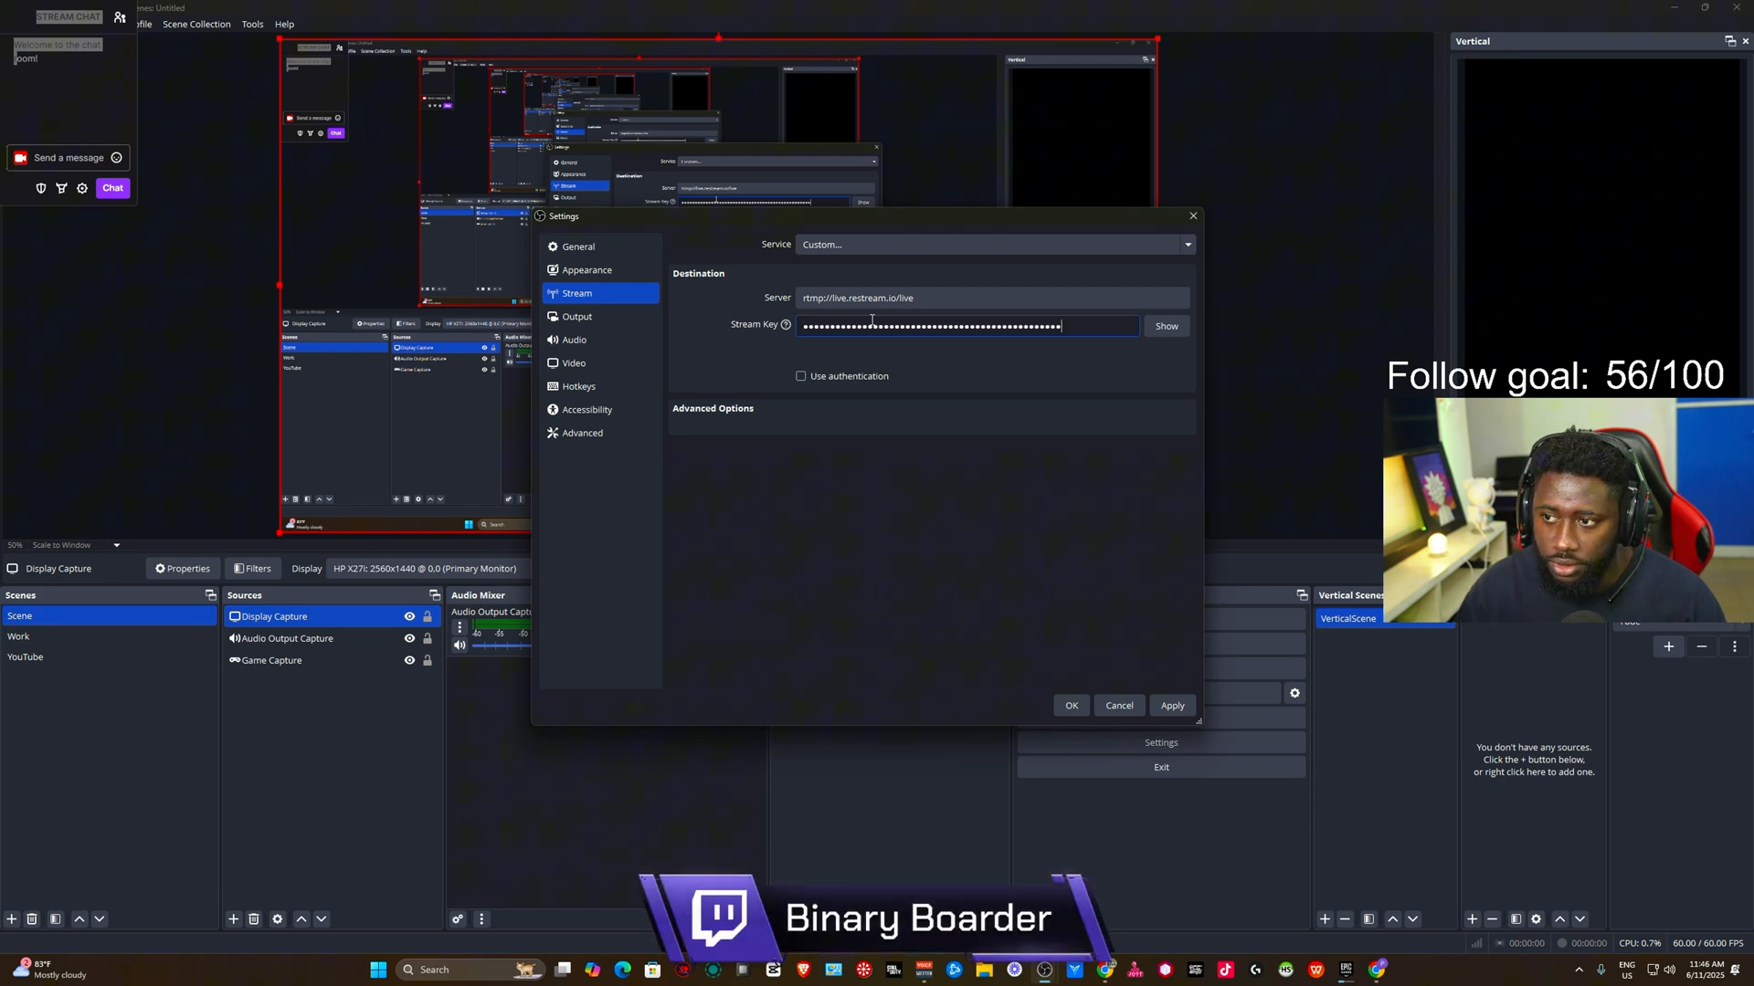
left_click(1171, 706)
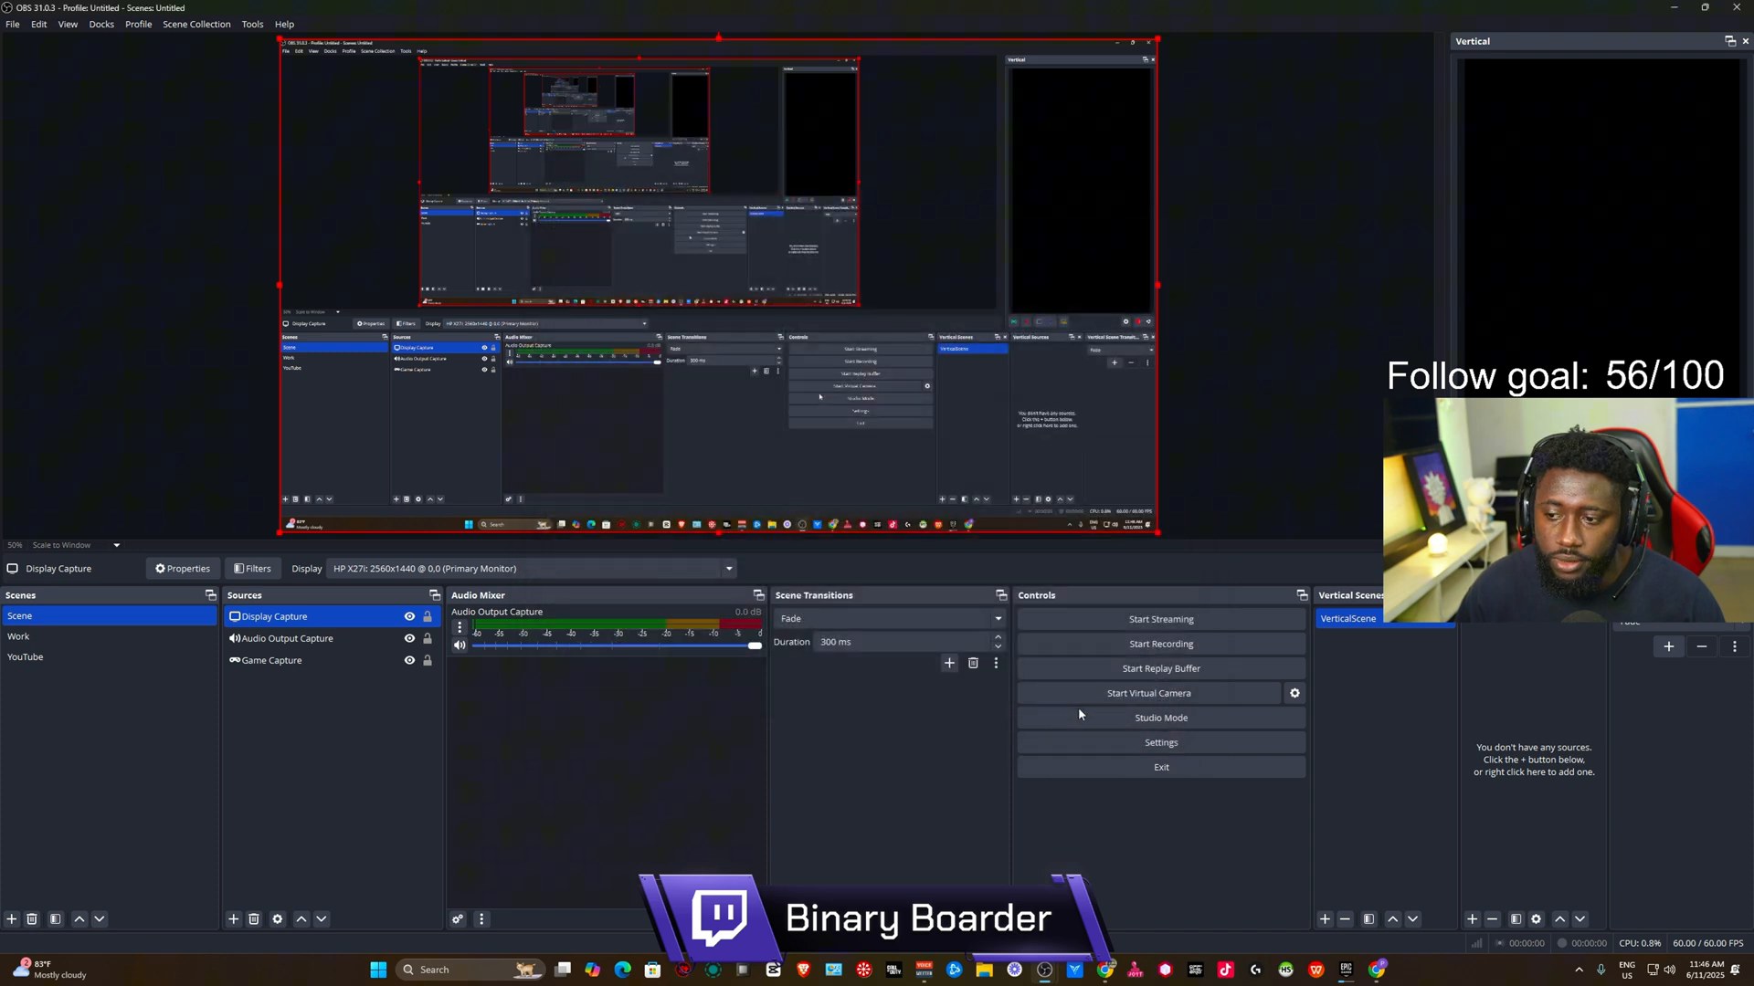
mouse_move(850, 556)
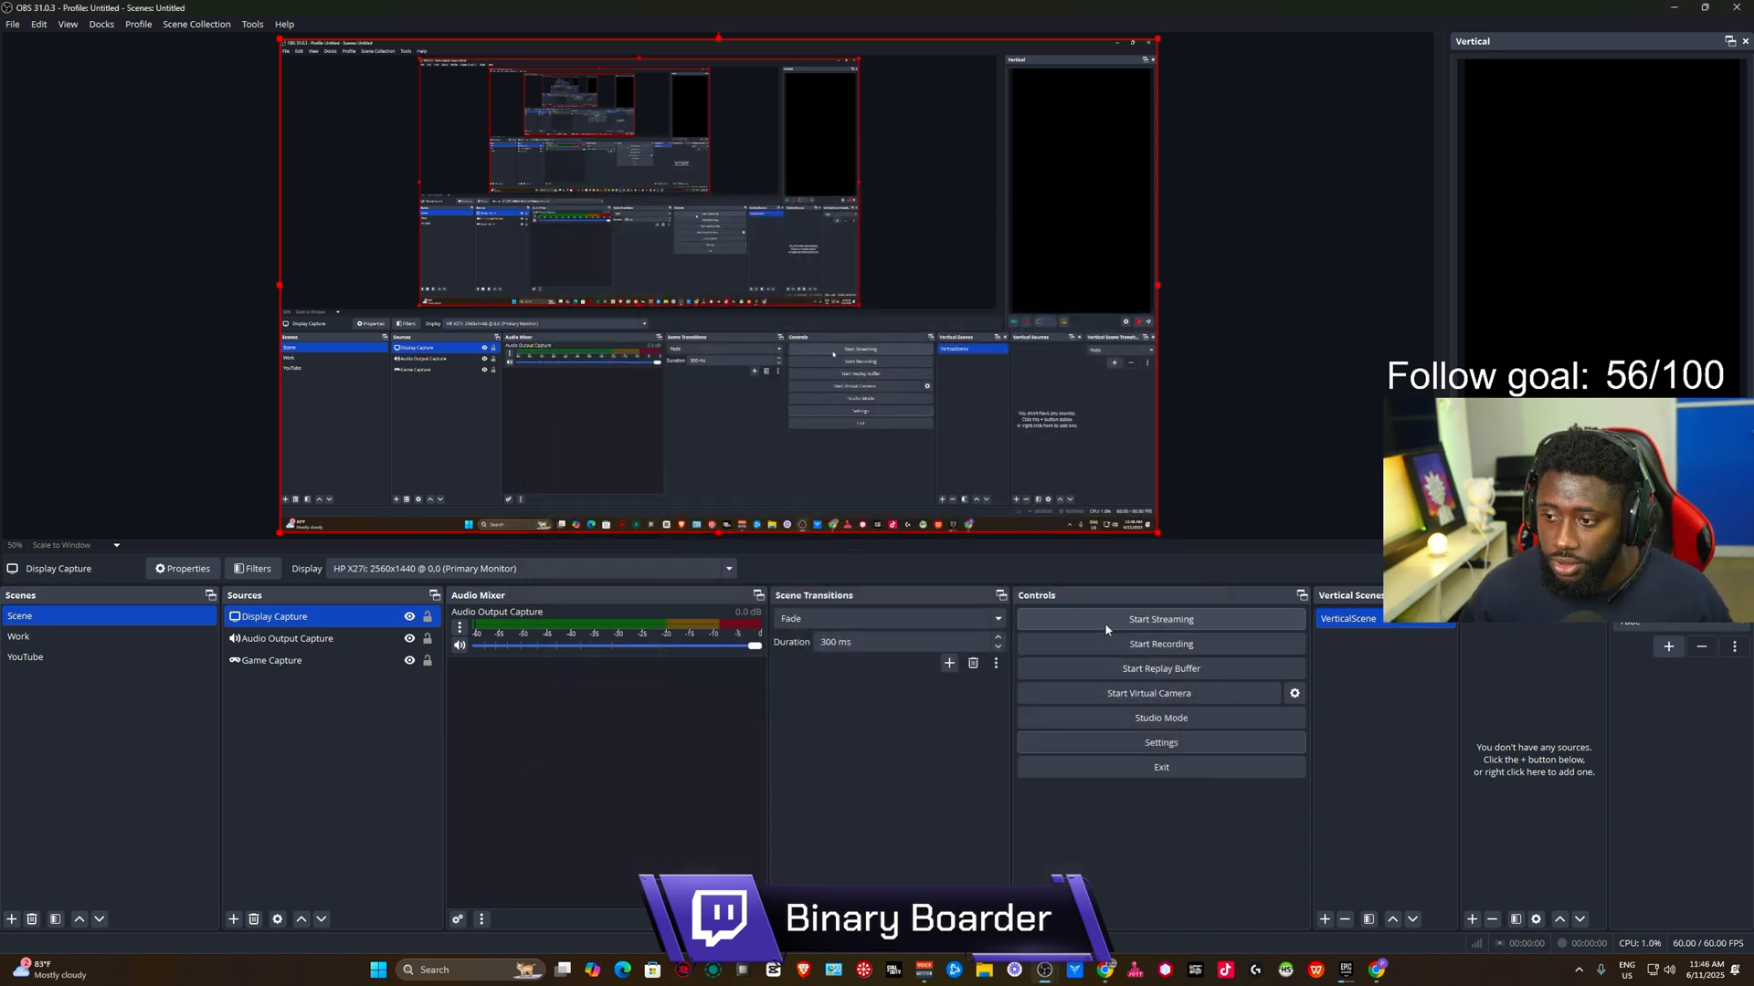
Start streaming from OBS, then switch to the Restream dashboard in Chrome.
left_click(1160, 619)
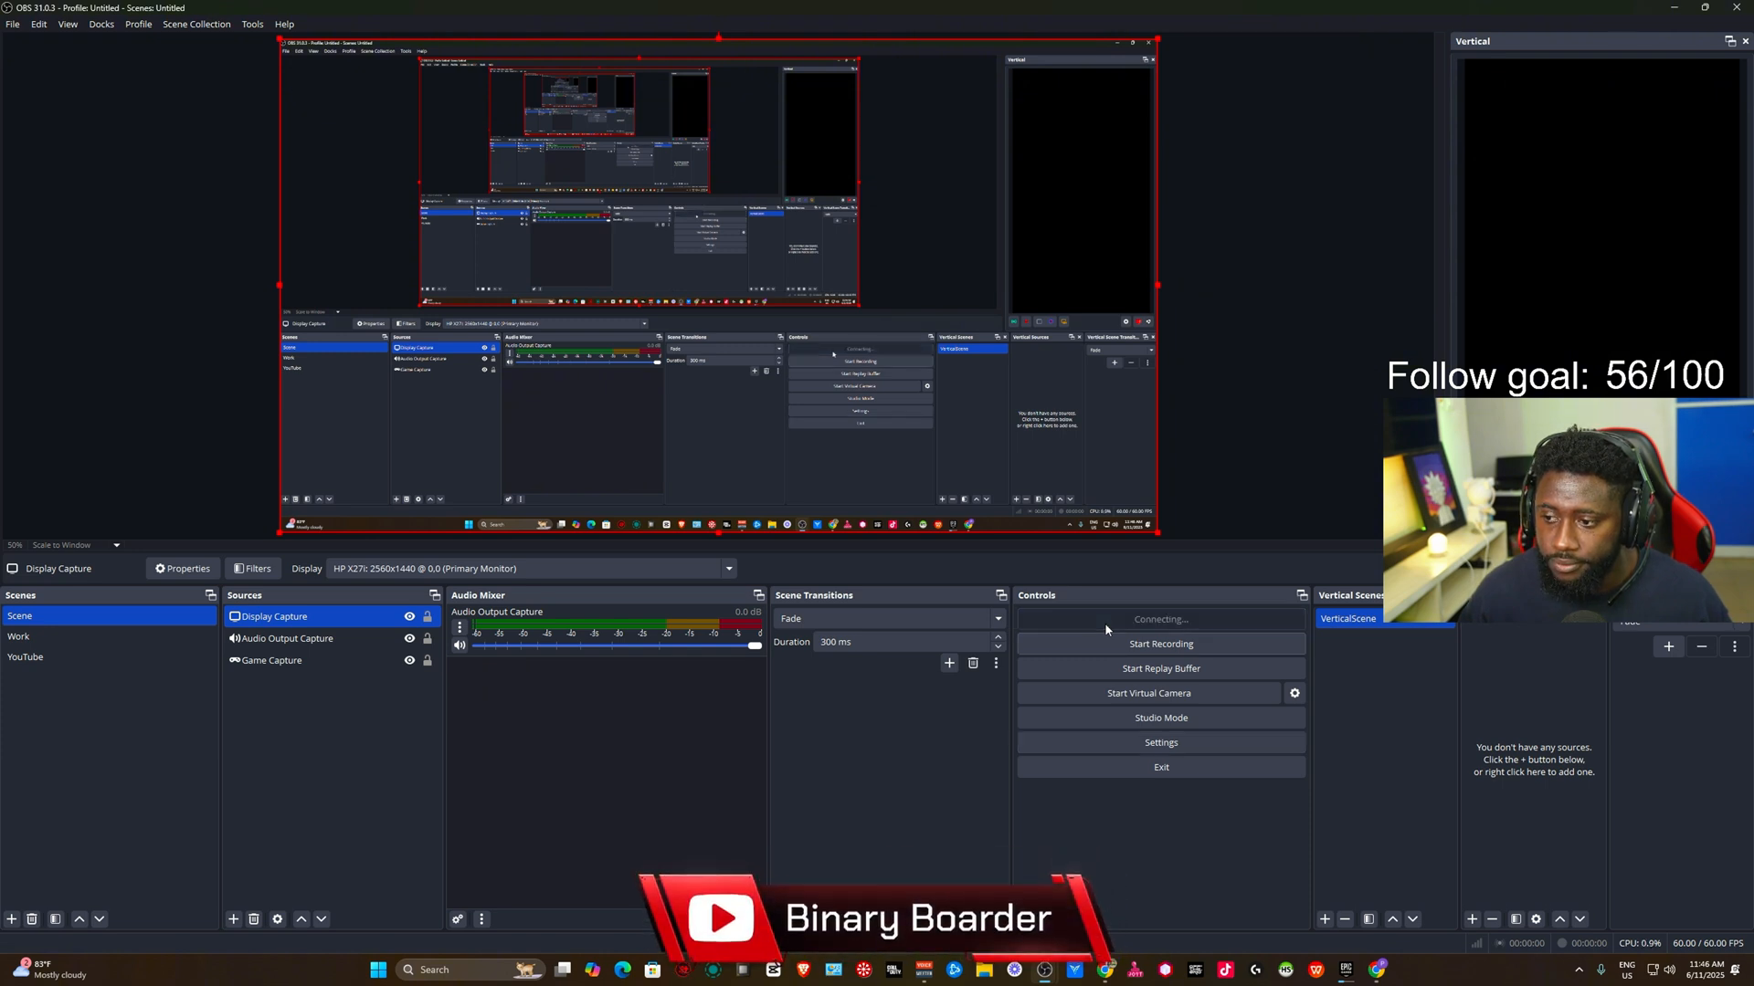
mouse_move(1123, 814)
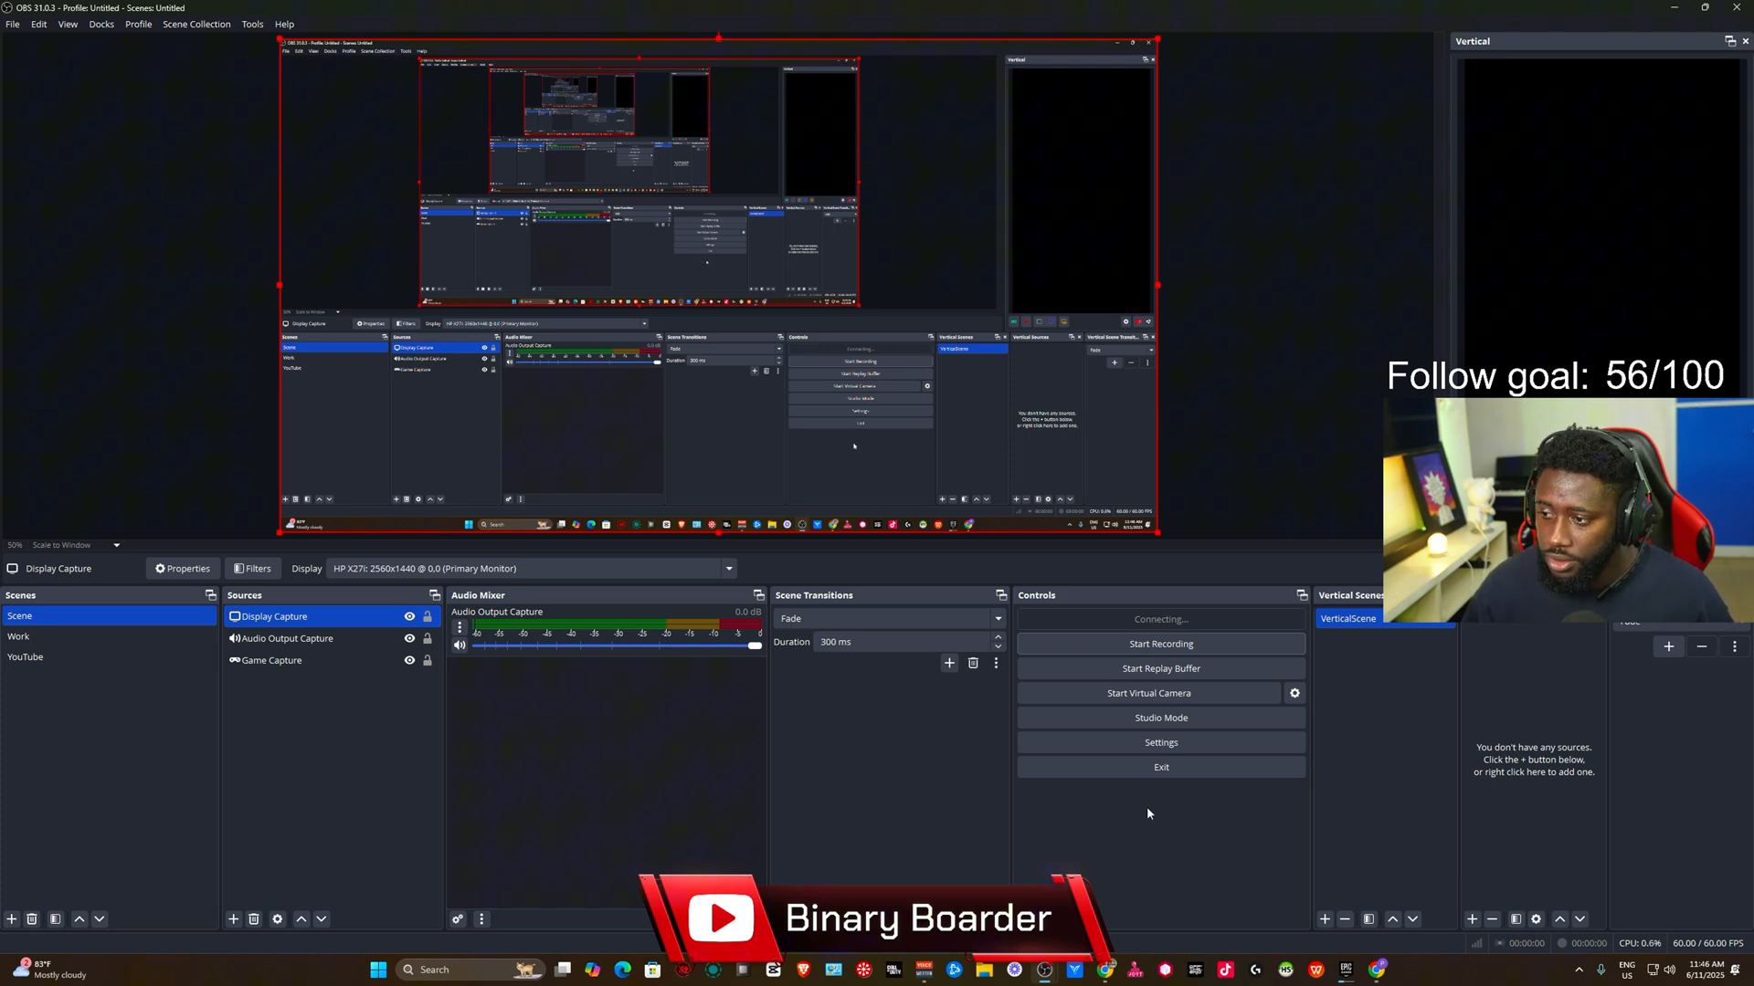
left_click(1160, 618)
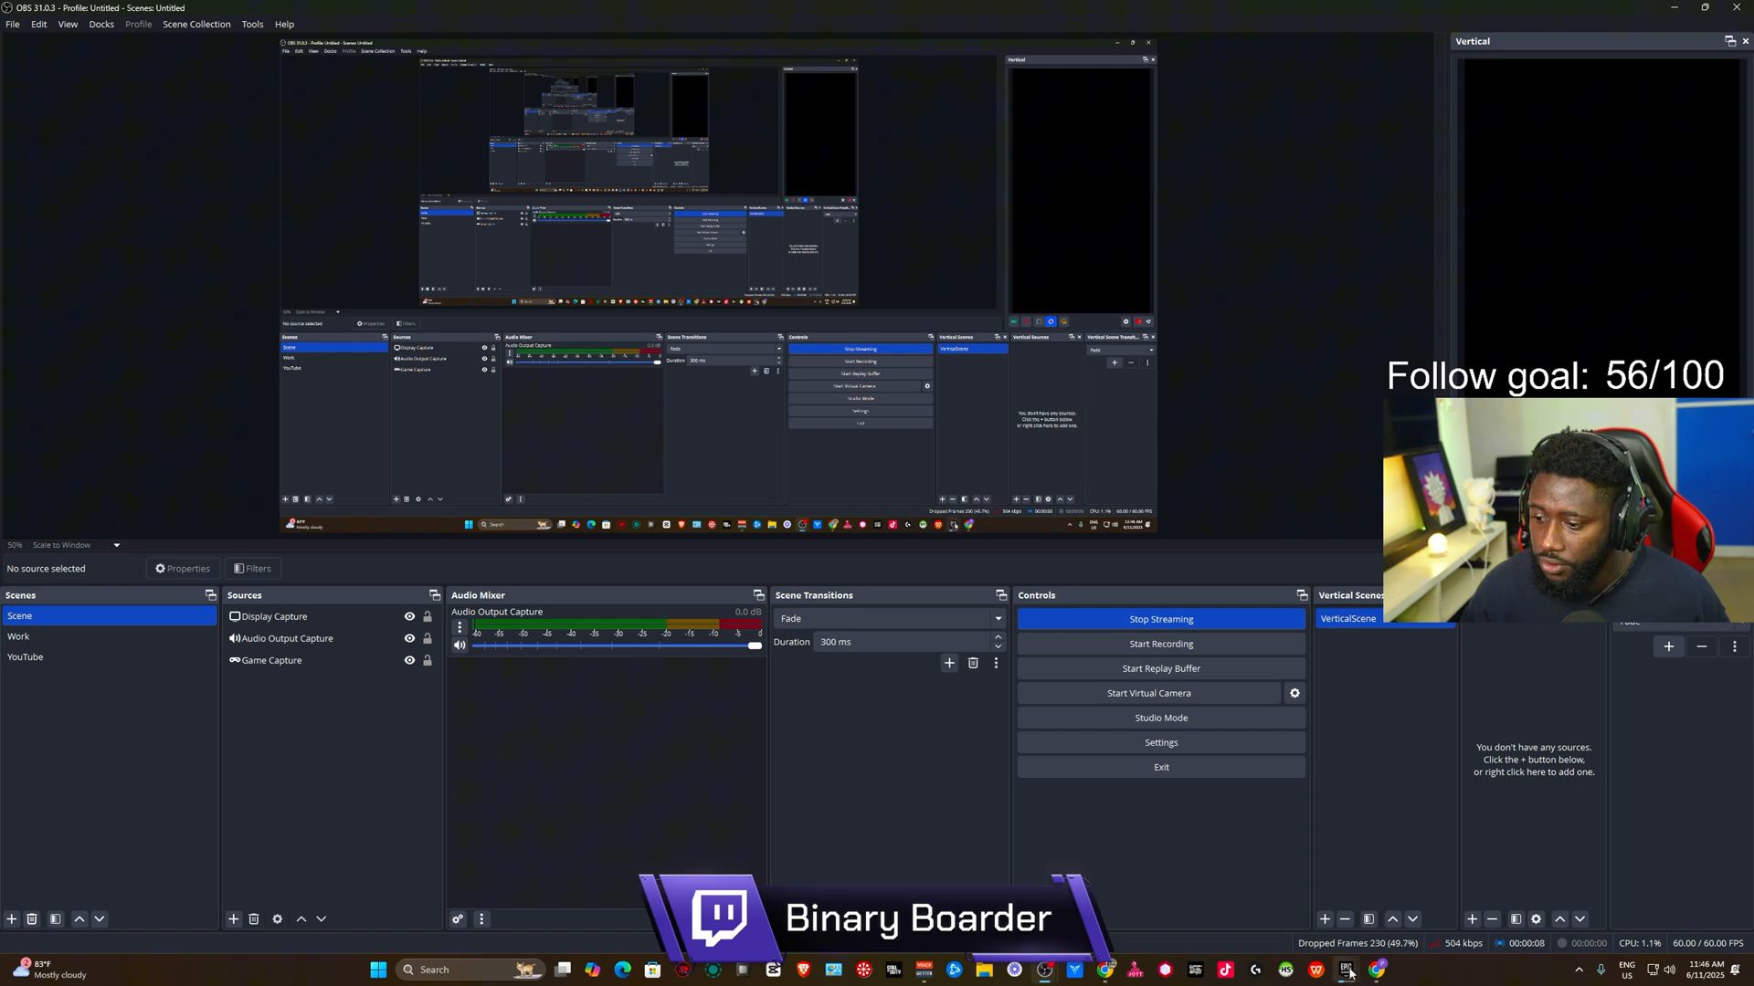
left_click(1675, 8)
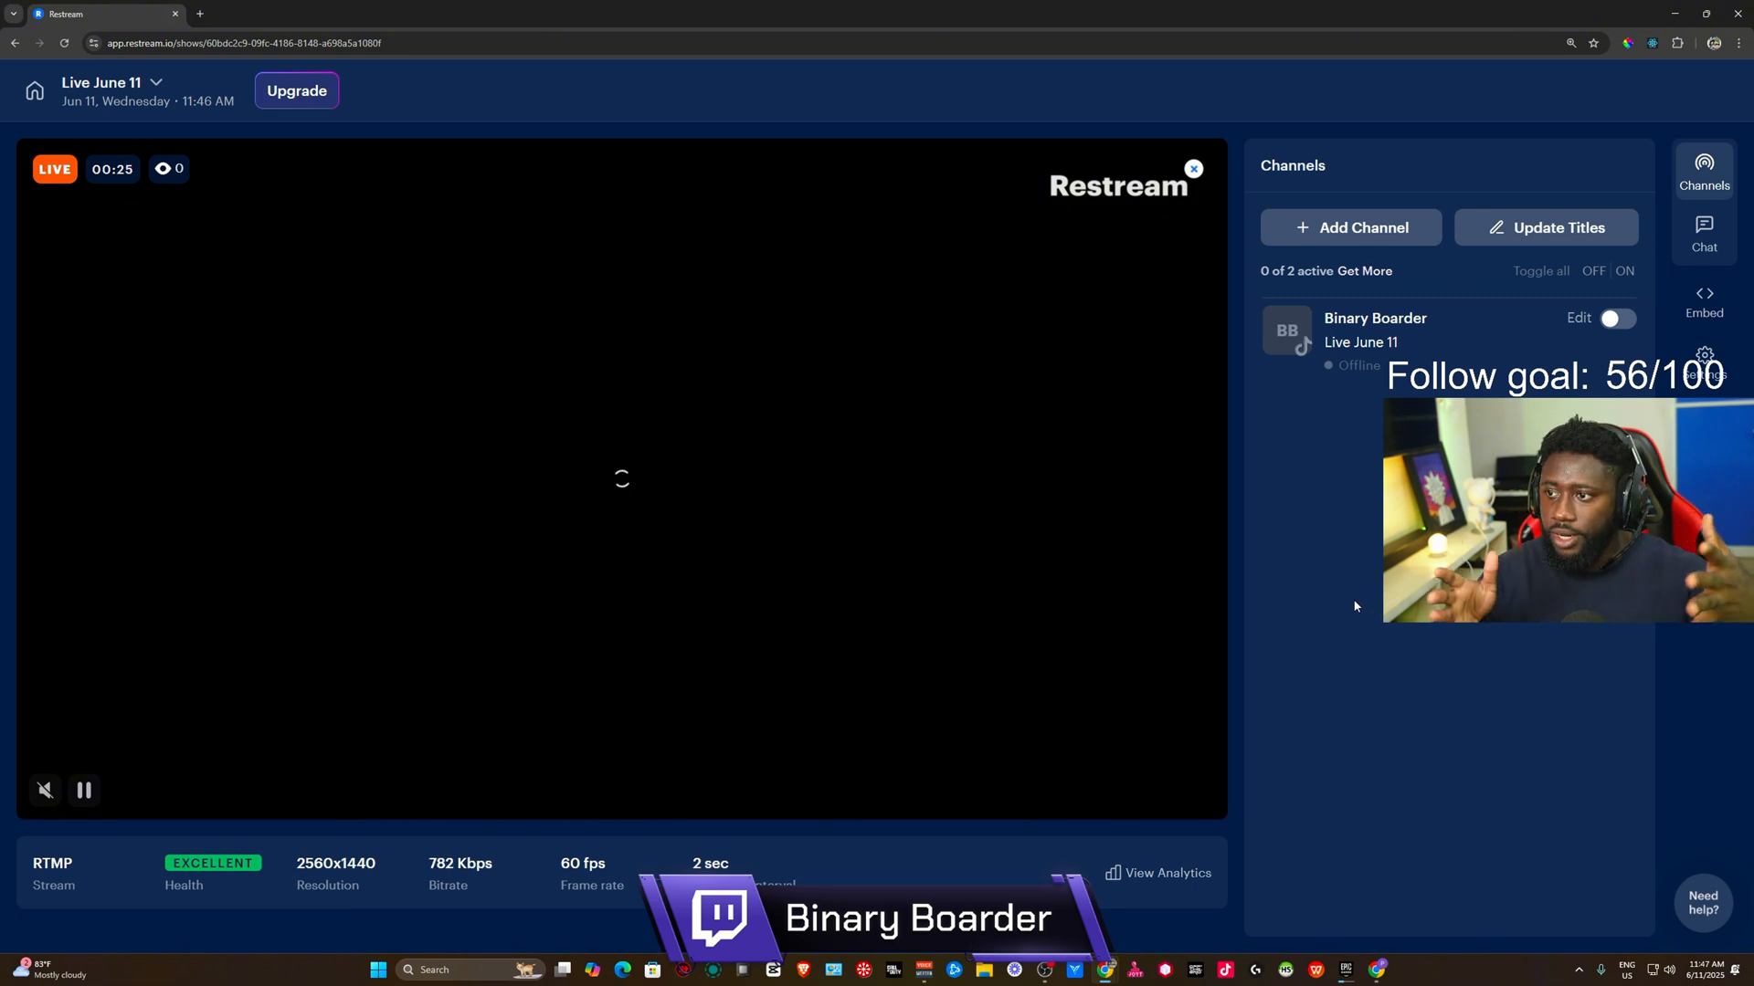
mouse_move(1149, 528)
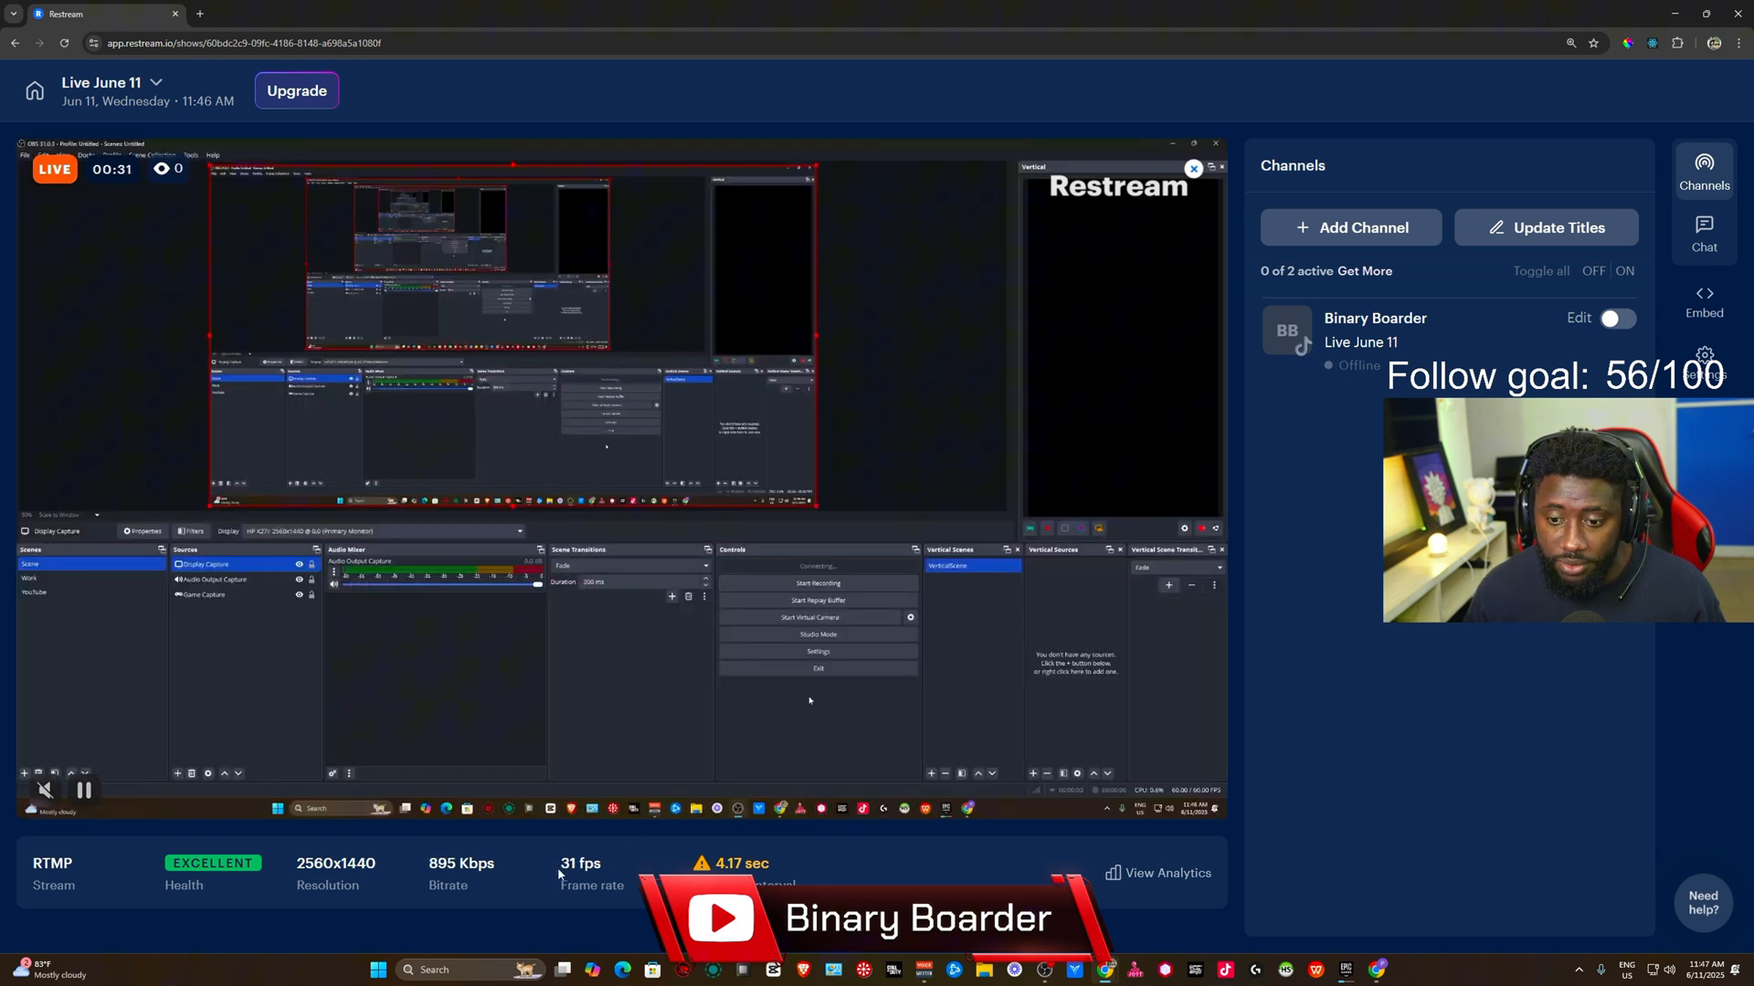
Check the live OBS feed preview and stream stats on the Restream dashboard.
left_click(817, 567)
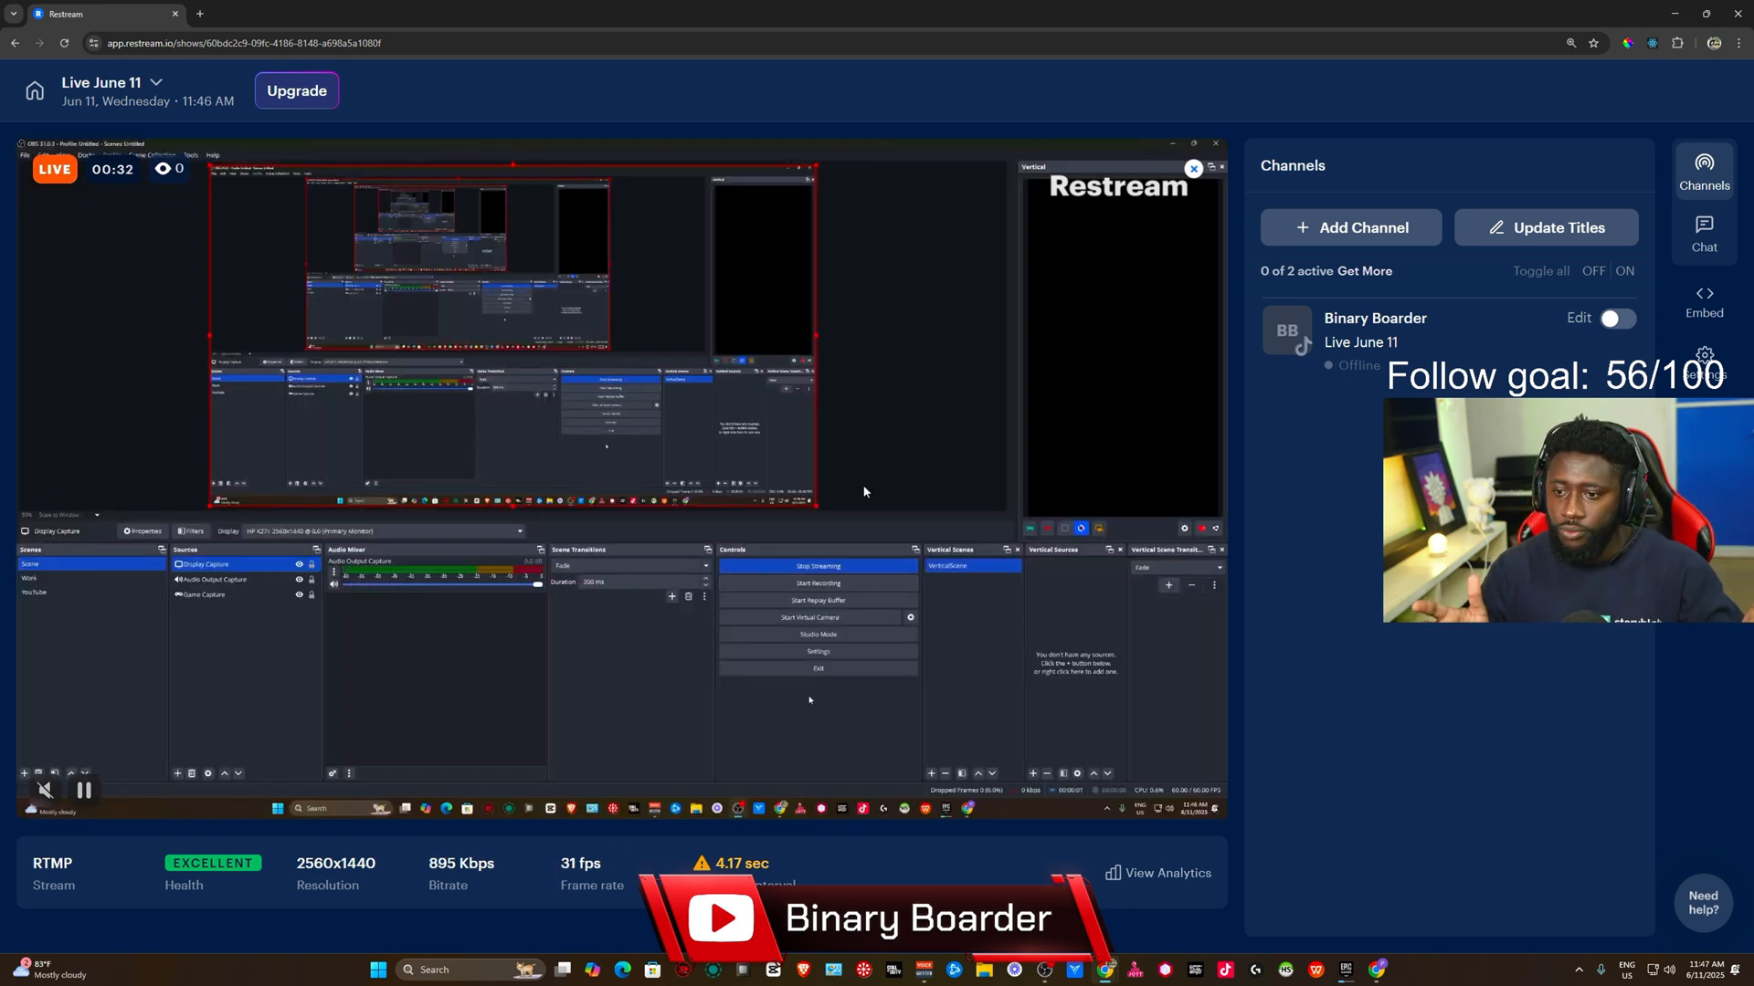